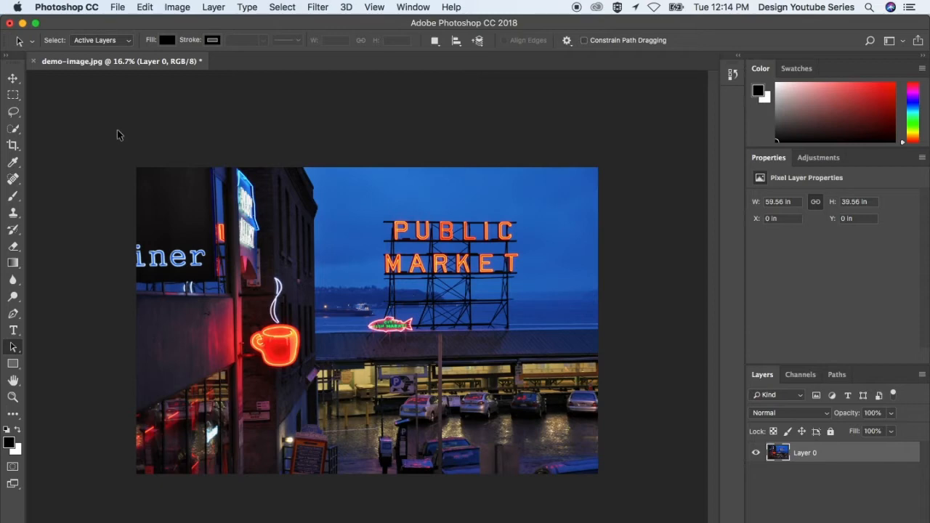
{"action": "mouse_move", "coordinate": [108, 171]}
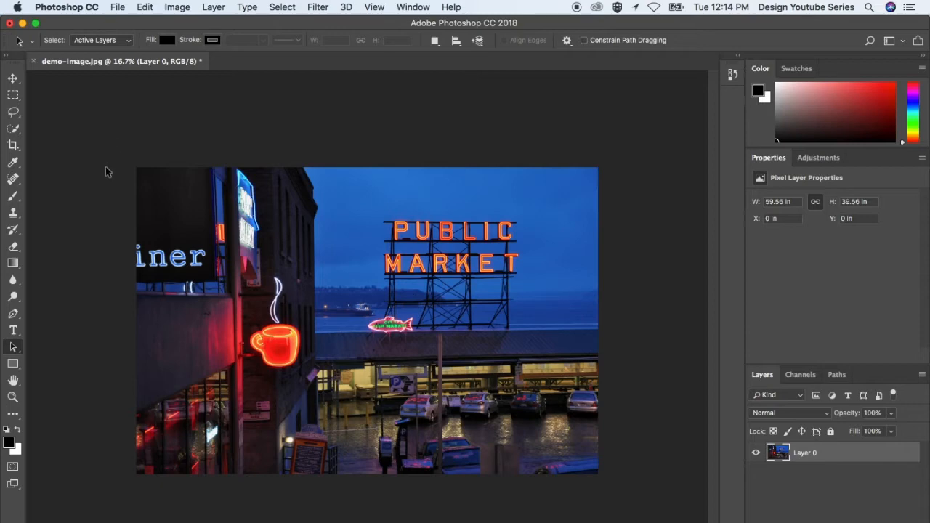
{"action": "mouse_move", "coordinate": [160, 213]}
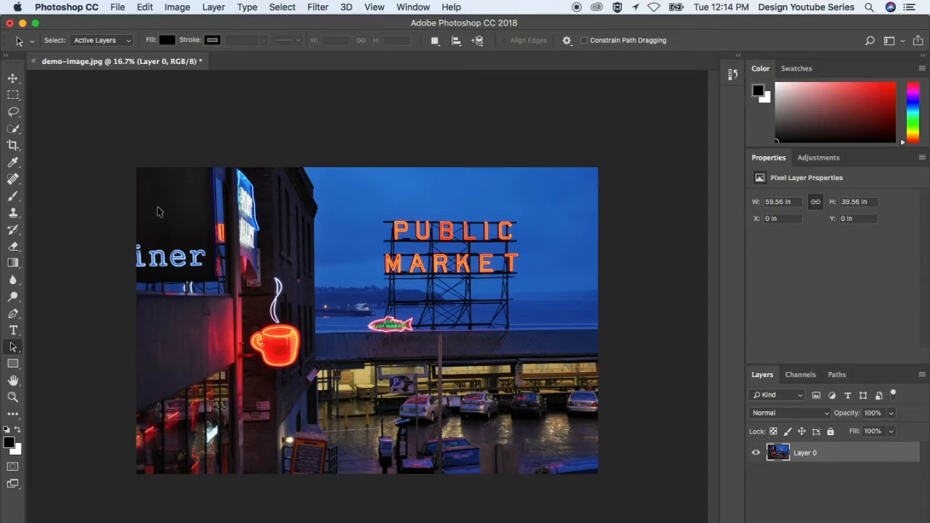
{"action": "mouse_move", "coordinate": [177, 215]}
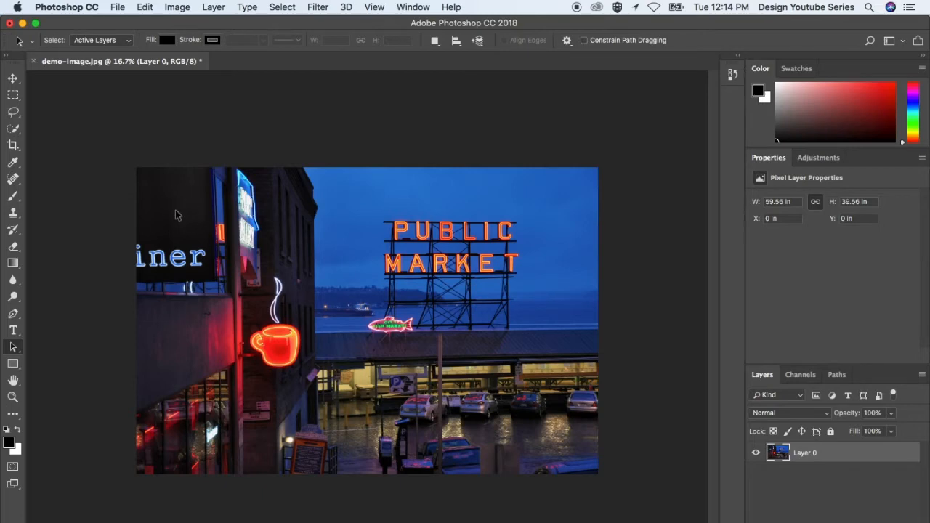
{"action": "mouse_move", "coordinate": [387, 186]}
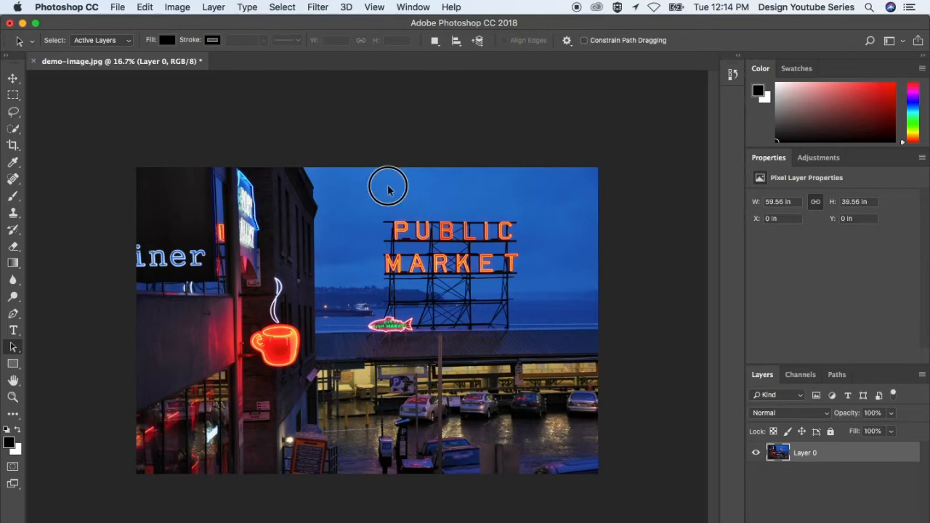
{"action": "mouse_move", "coordinate": [335, 212]}
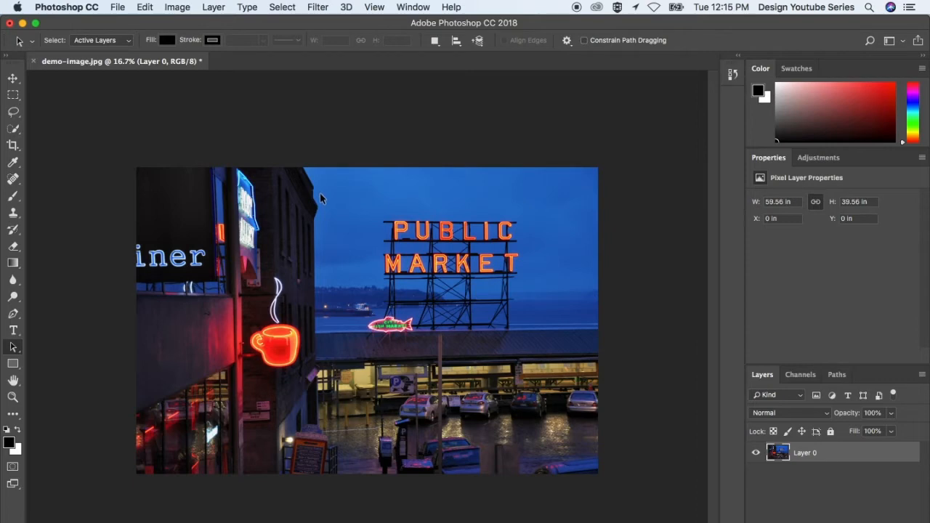
{"action": "mouse_move", "coordinate": [322, 196]}
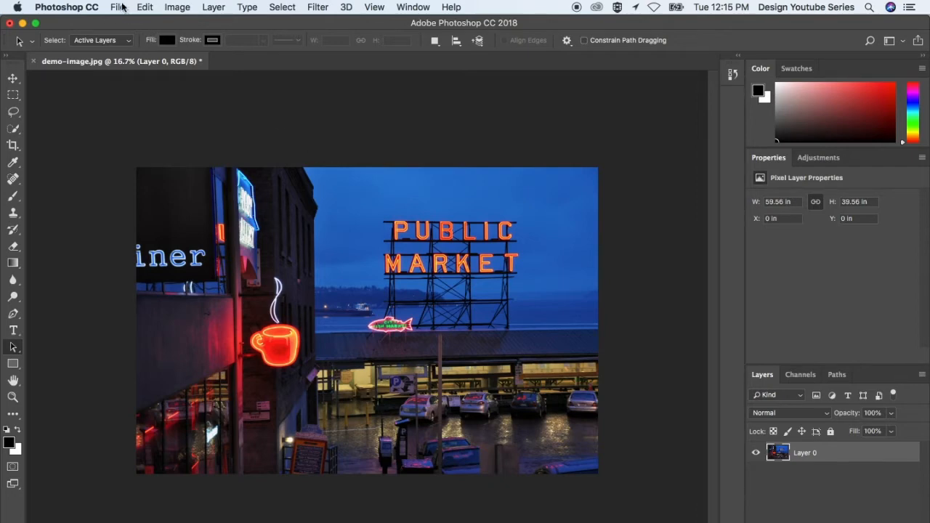
Bring up Export As for demo-image via File > Export, keeping JPG at 100% quality.
{"action": "left_click", "coordinate": [116, 6]}
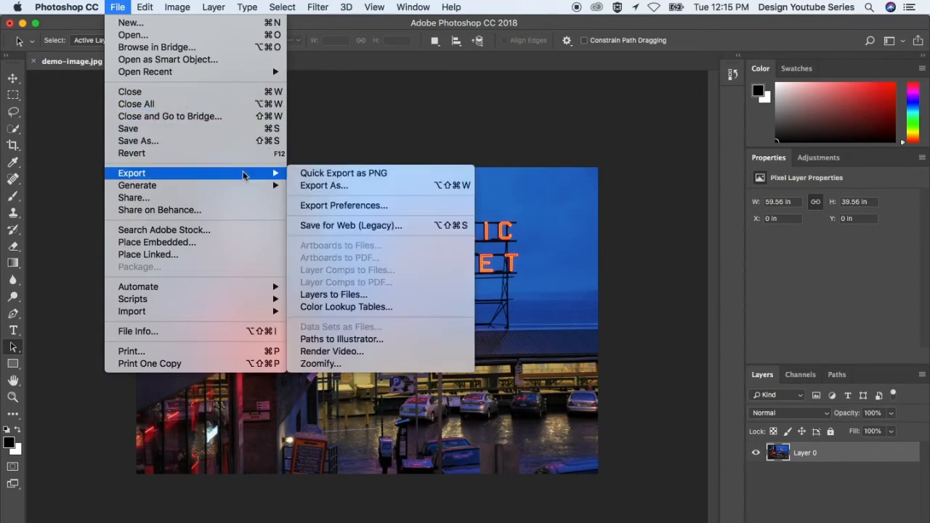
{"action": "left_click", "coordinate": [324, 186]}
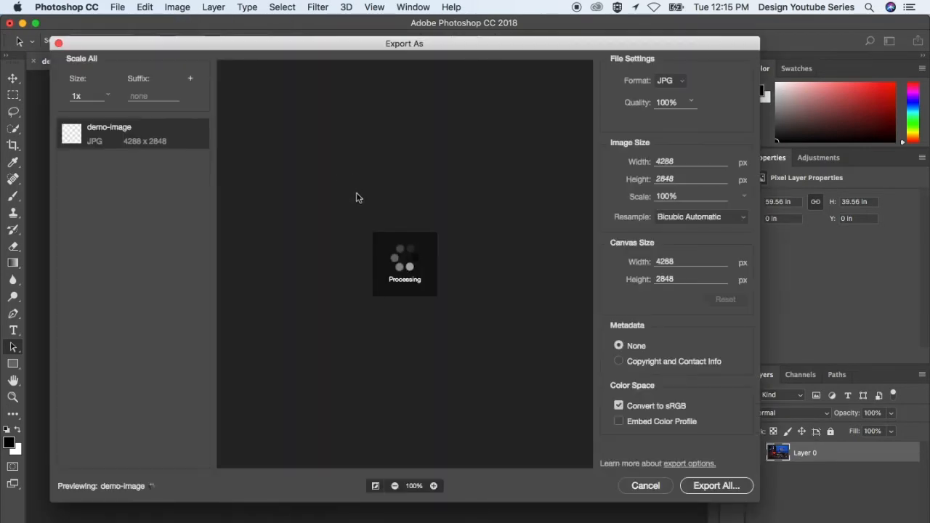
{"action": "left_click", "coordinate": [670, 80]}
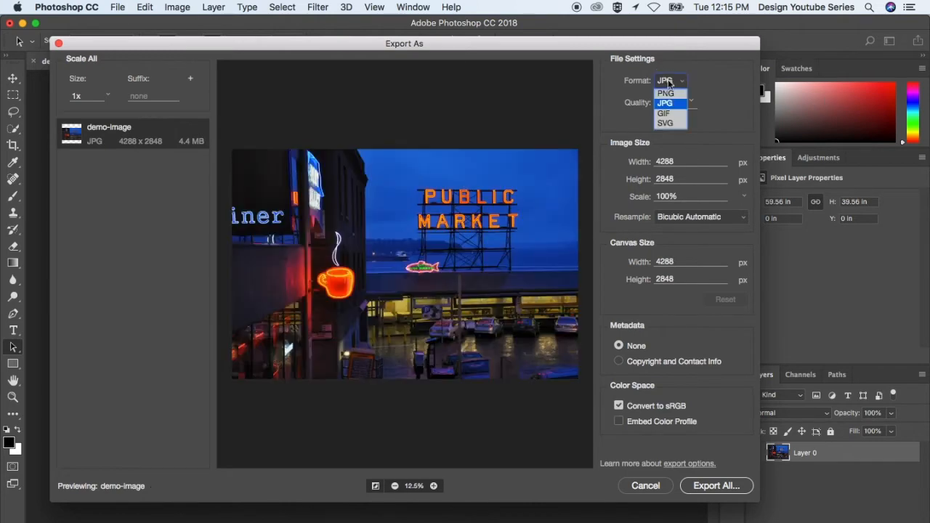
{"action": "mouse_move", "coordinate": [669, 90]}
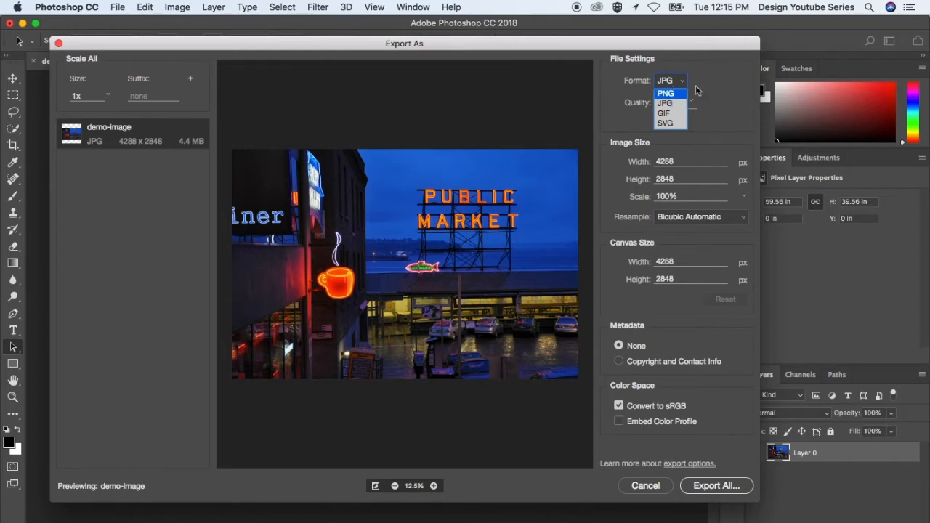
{"action": "mouse_move", "coordinate": [701, 109]}
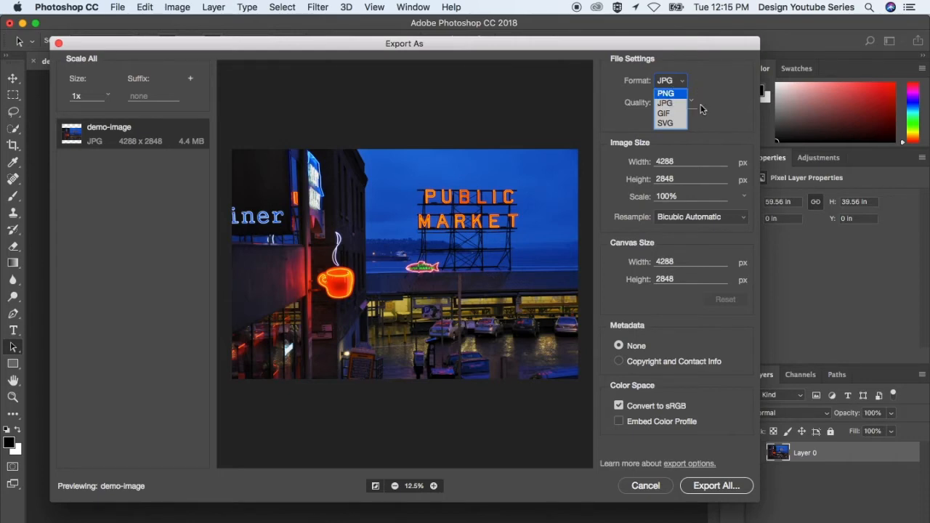
{"action": "mouse_move", "coordinate": [667, 101]}
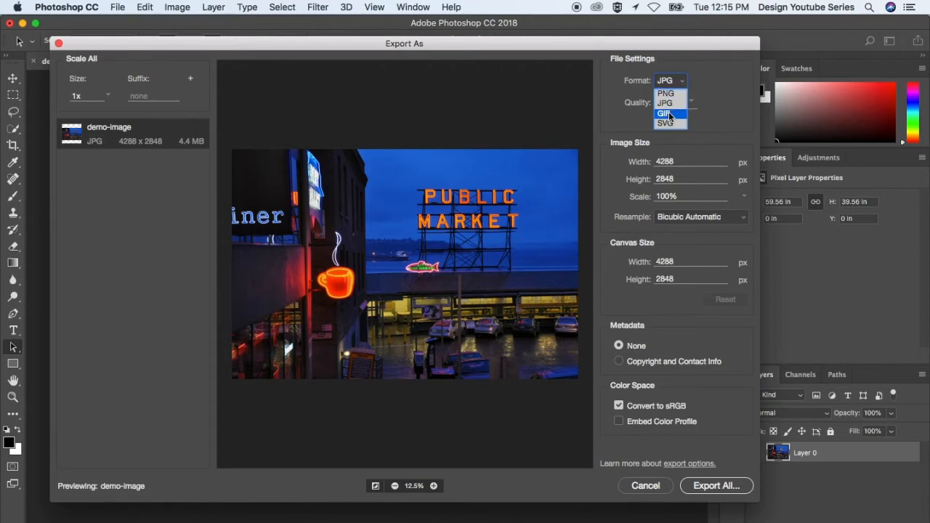
{"action": "left_click", "coordinate": [665, 102]}
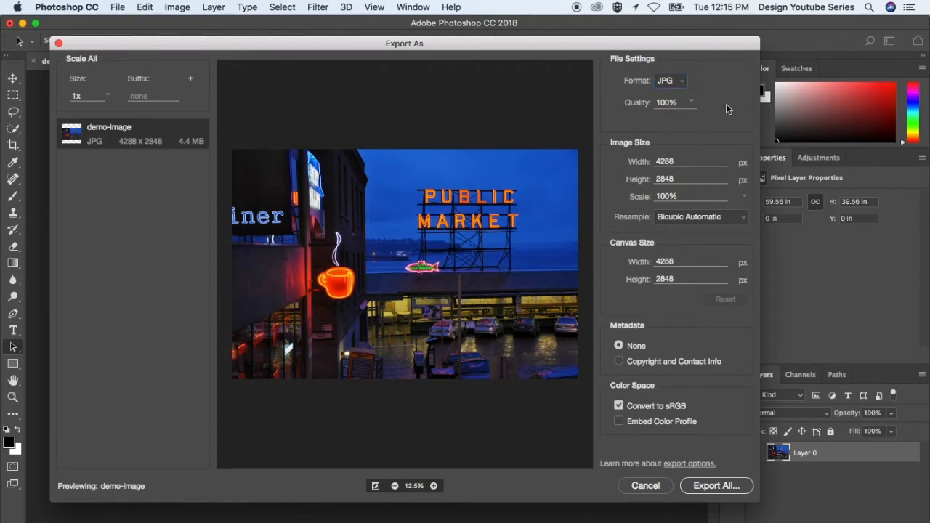
Set the format to PNG with Smaller File (8-bit) on, estimate dropping to 4.3 MB.
{"action": "left_click", "coordinate": [669, 80]}
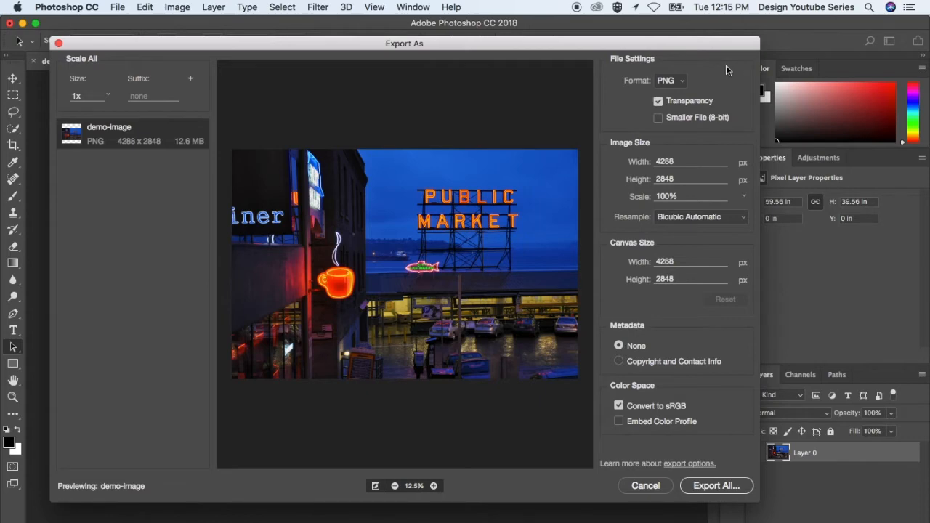
{"action": "mouse_move", "coordinate": [189, 151]}
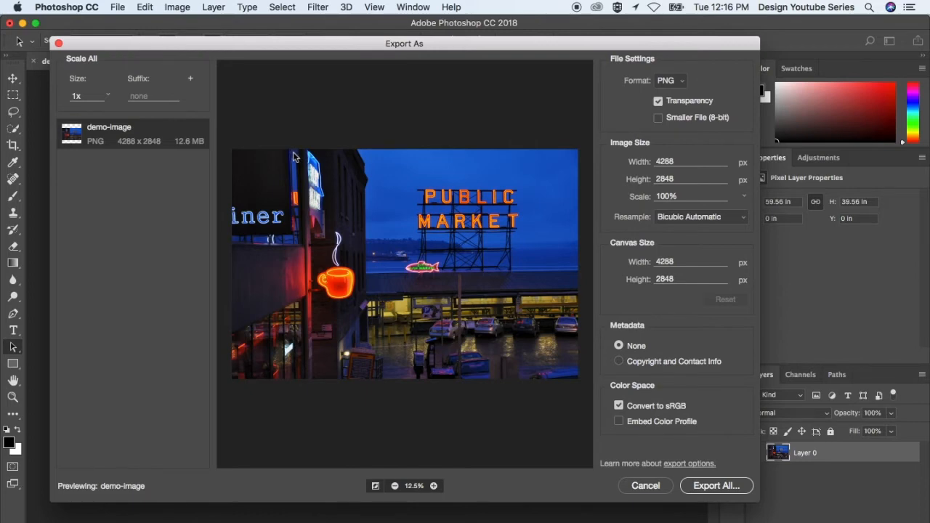
{"action": "mouse_move", "coordinate": [210, 167]}
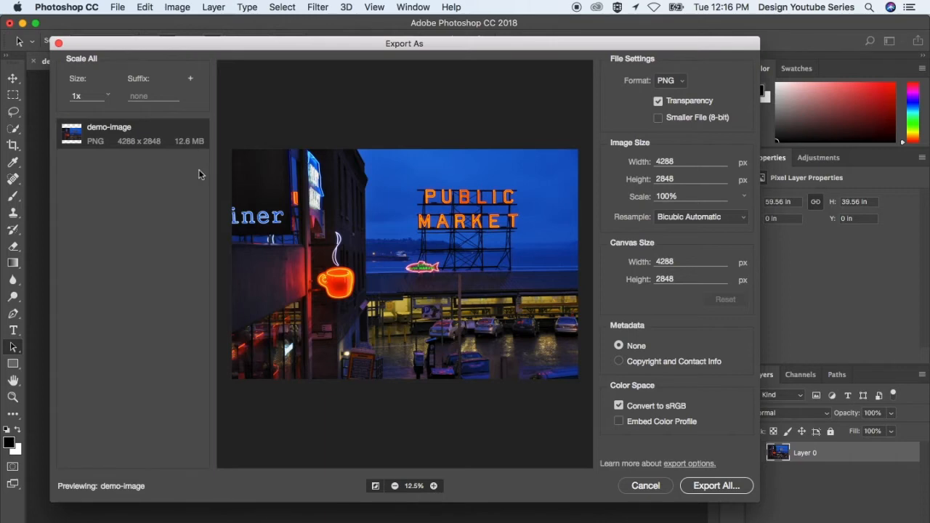
{"action": "mouse_move", "coordinate": [202, 169]}
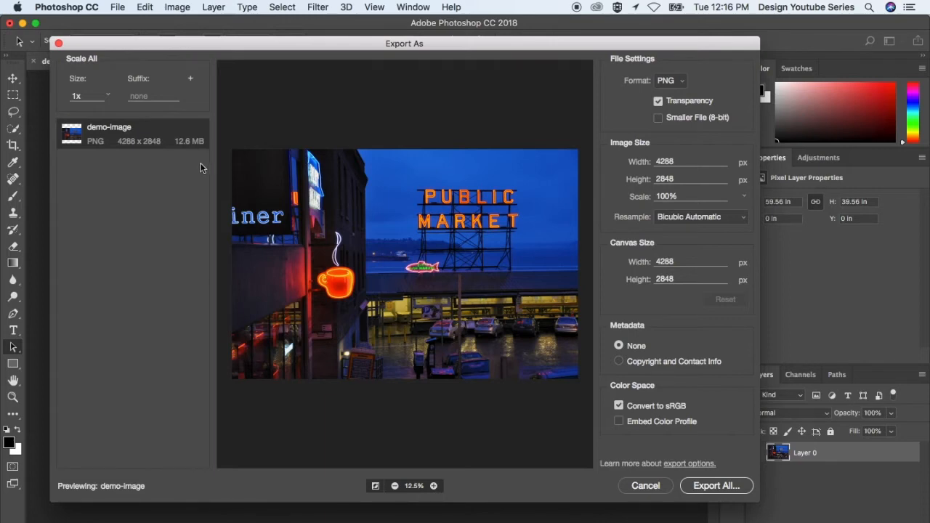
{"action": "mouse_move", "coordinate": [206, 165]}
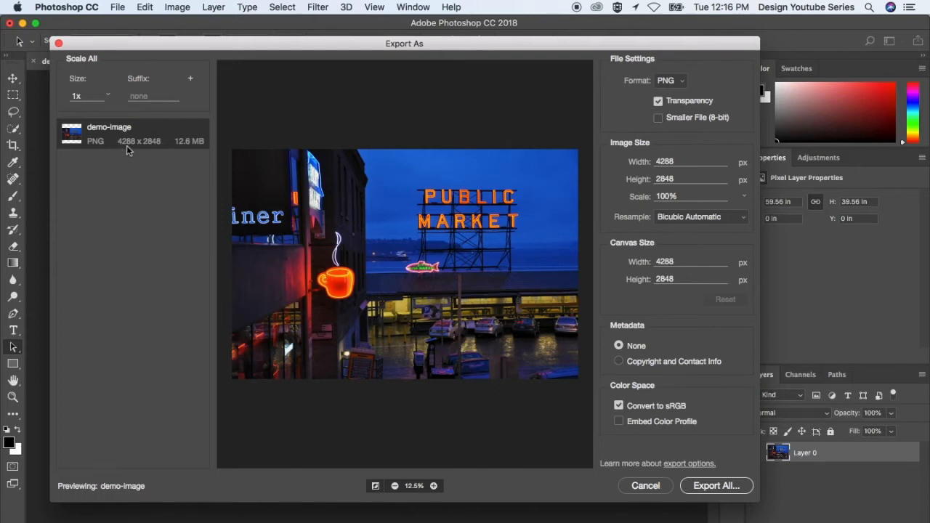
{"action": "mouse_move", "coordinate": [680, 90]}
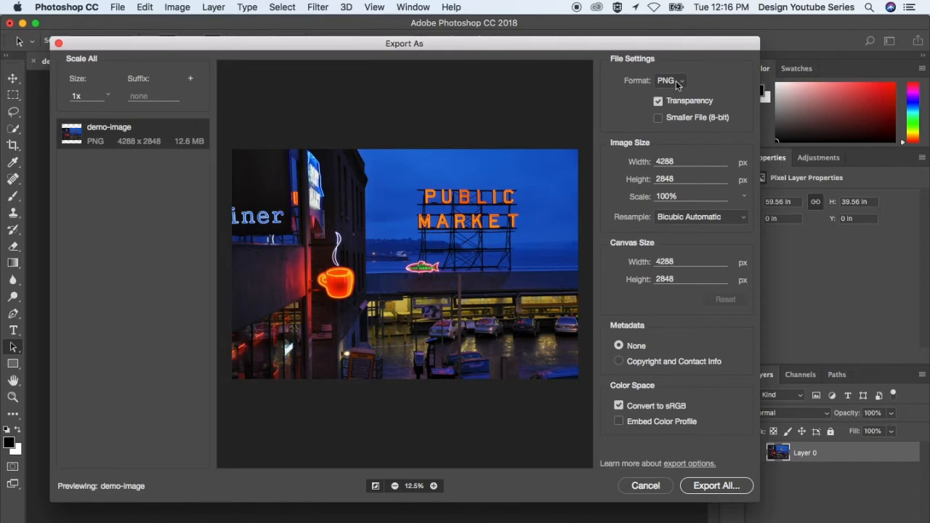
{"action": "left_click", "coordinate": [657, 117]}
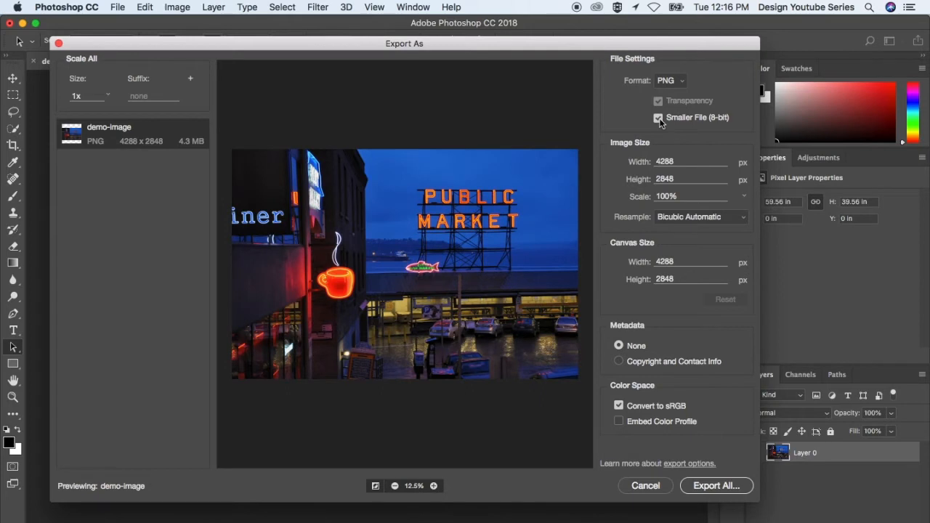
Turn off the 8-bit smaller file option and enable Transparency for the PNG export.
{"action": "left_click", "coordinate": [659, 116]}
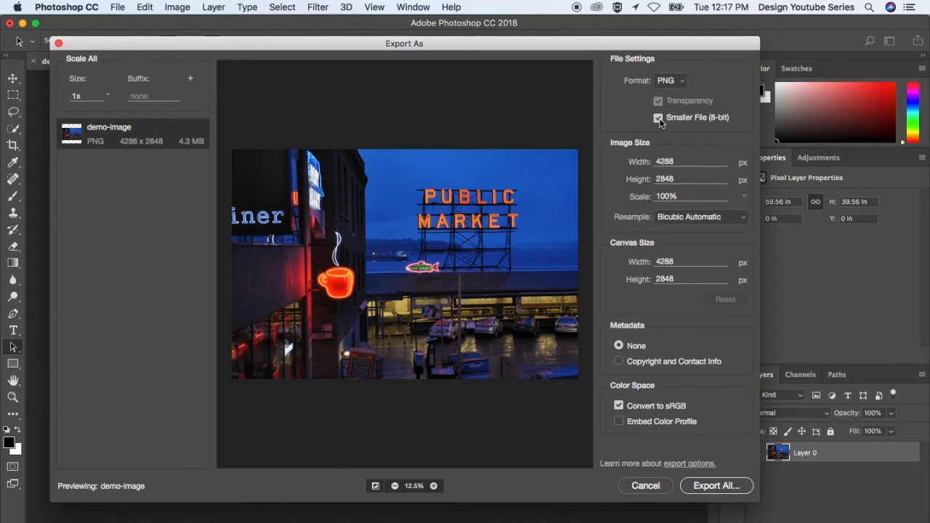
{"action": "left_click", "coordinate": [656, 116]}
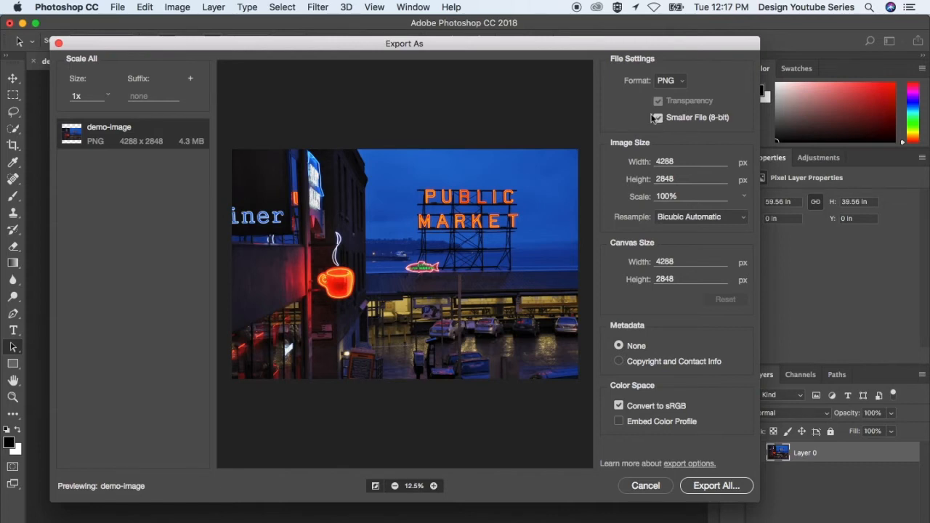
{"action": "left_click", "coordinate": [659, 116]}
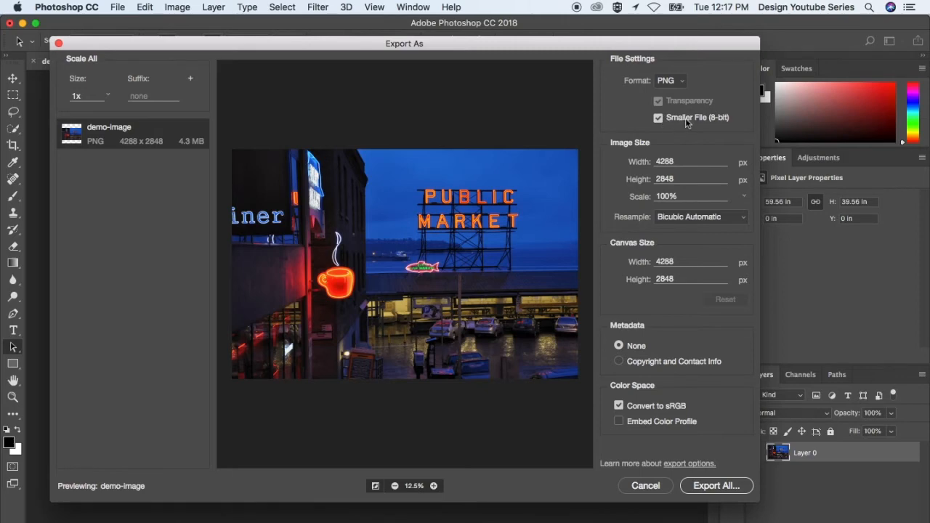
{"action": "mouse_move", "coordinate": [638, 124]}
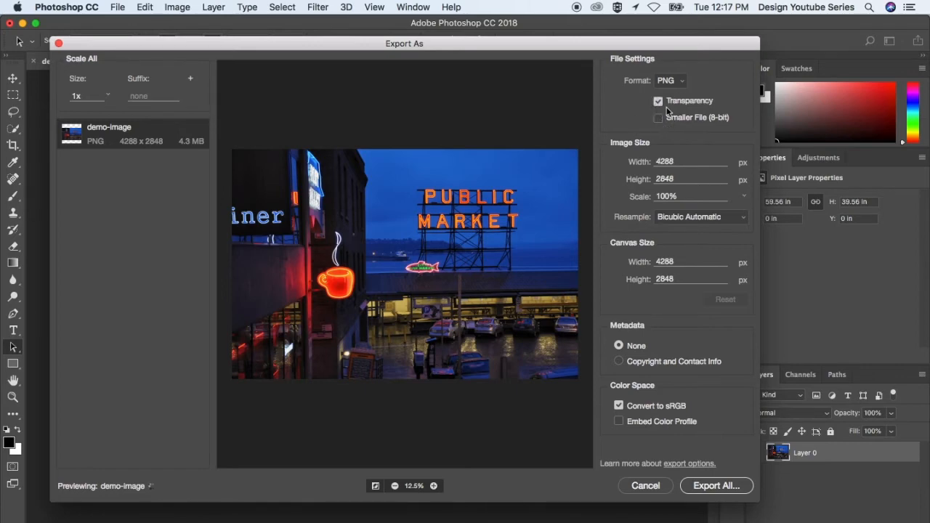
{"action": "mouse_move", "coordinate": [662, 137]}
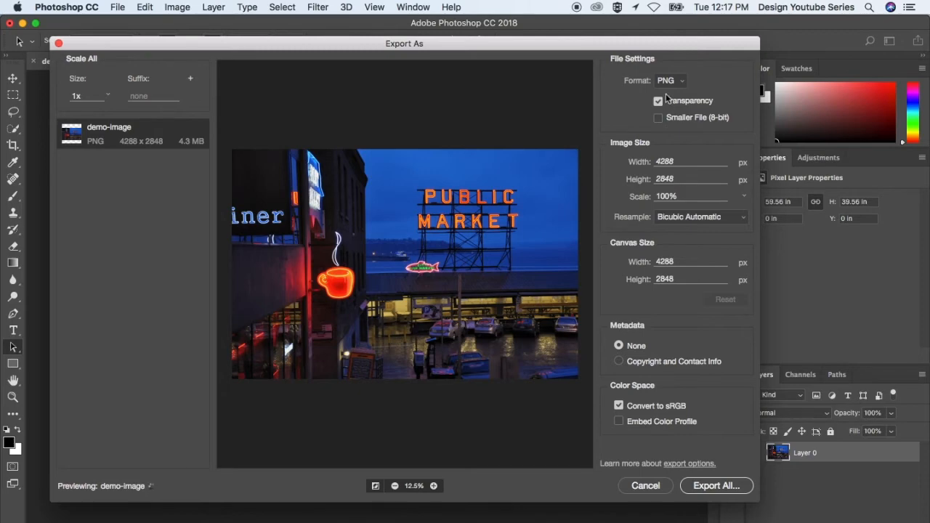
{"action": "left_click", "coordinate": [659, 100]}
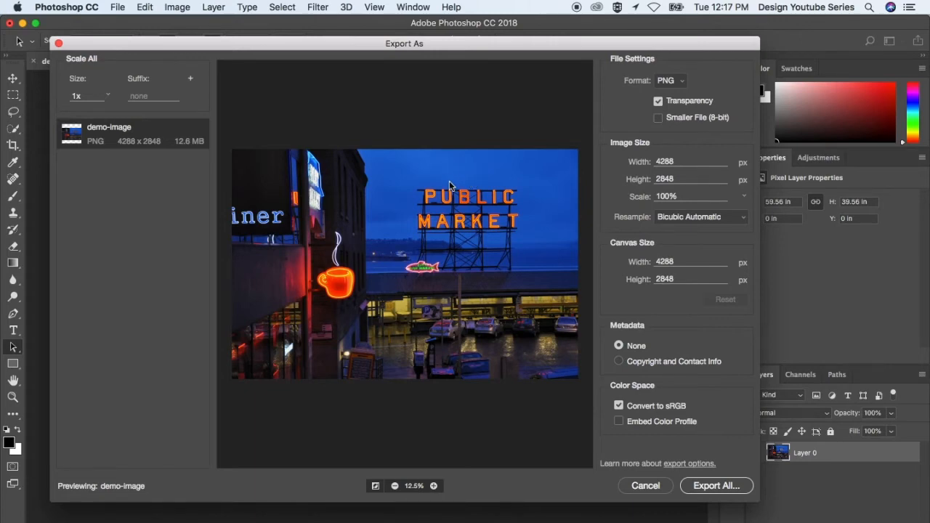
{"action": "mouse_move", "coordinate": [546, 233]}
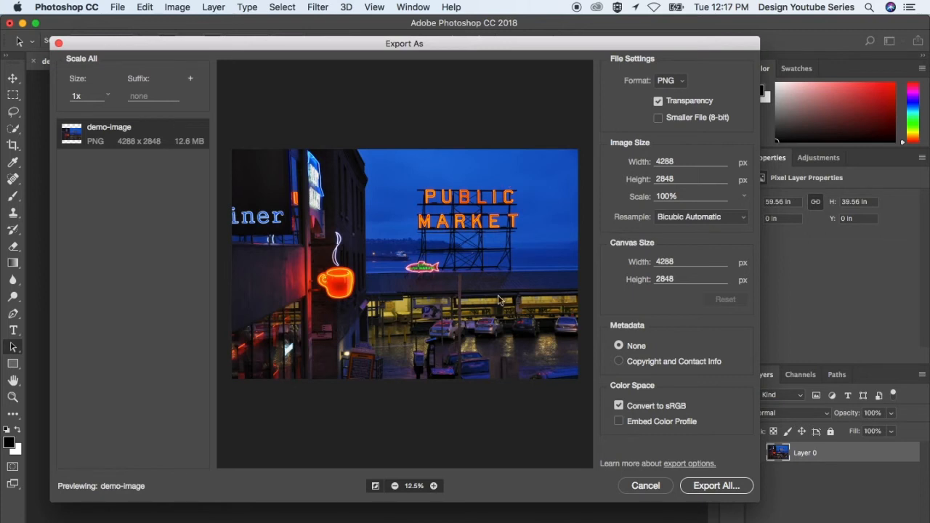
{"action": "mouse_move", "coordinate": [482, 297]}
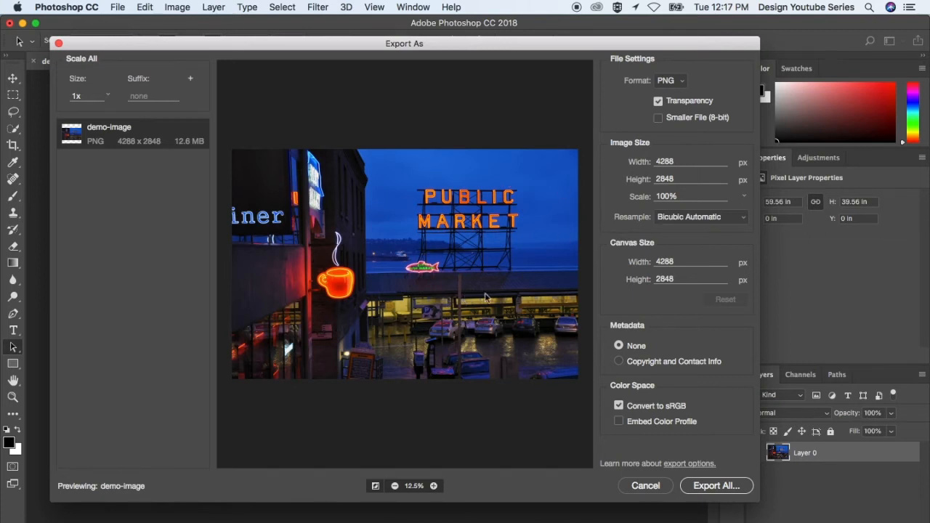
{"action": "left_click", "coordinate": [658, 102]}
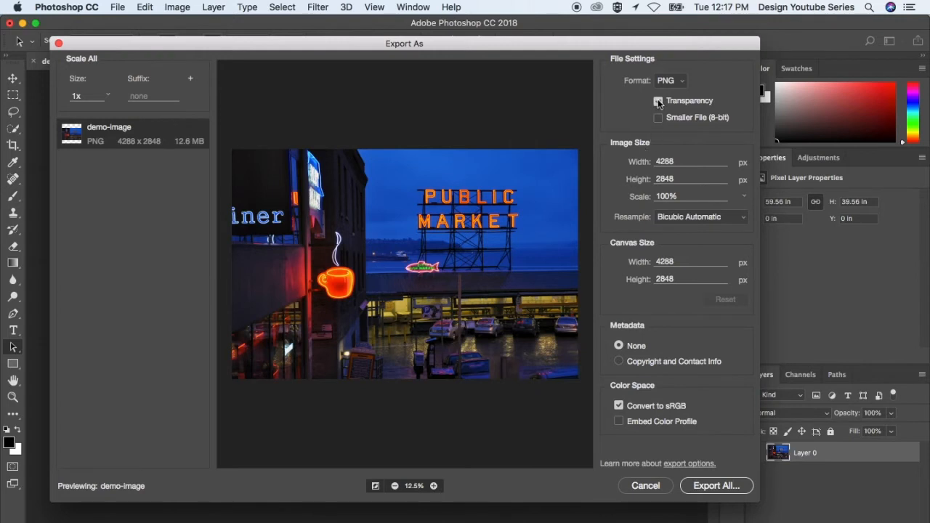
{"action": "left_click", "coordinate": [658, 102]}
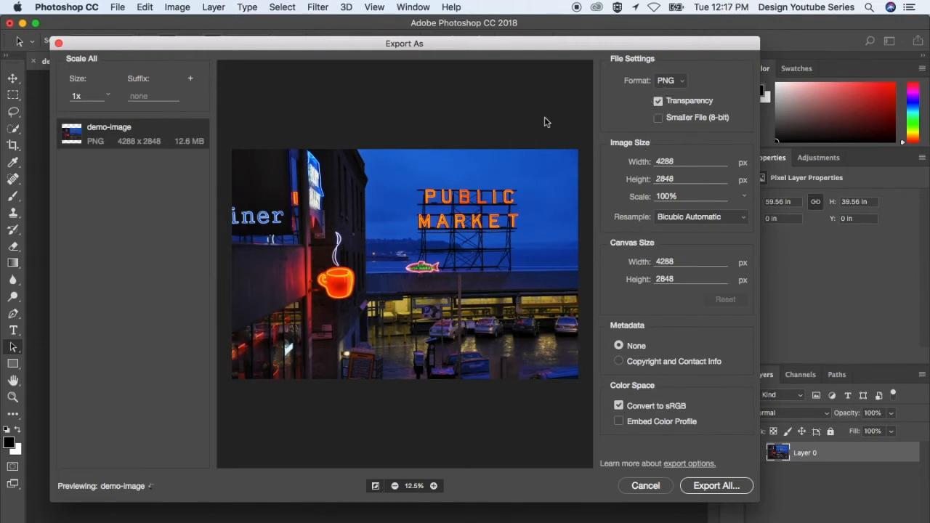
{"action": "mouse_move", "coordinate": [352, 304]}
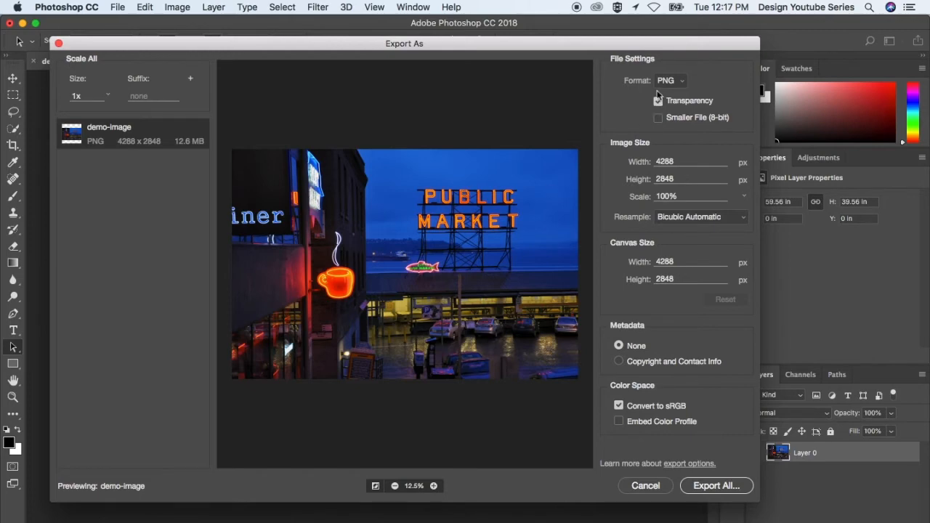
Switch the export format back to JPG at 100% quality, estimate 4.4 MB.
{"action": "left_click", "coordinate": [668, 80]}
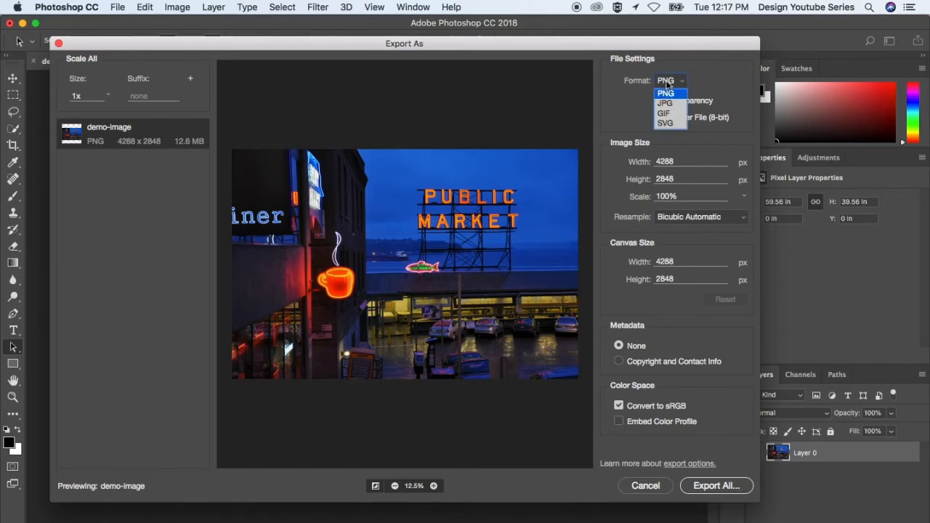
{"action": "left_click", "coordinate": [664, 101]}
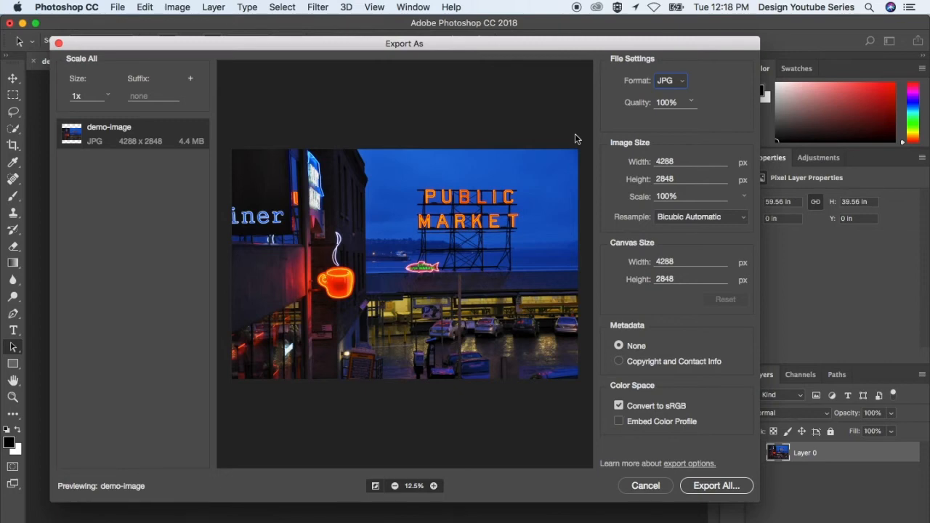
{"action": "mouse_move", "coordinate": [547, 138]}
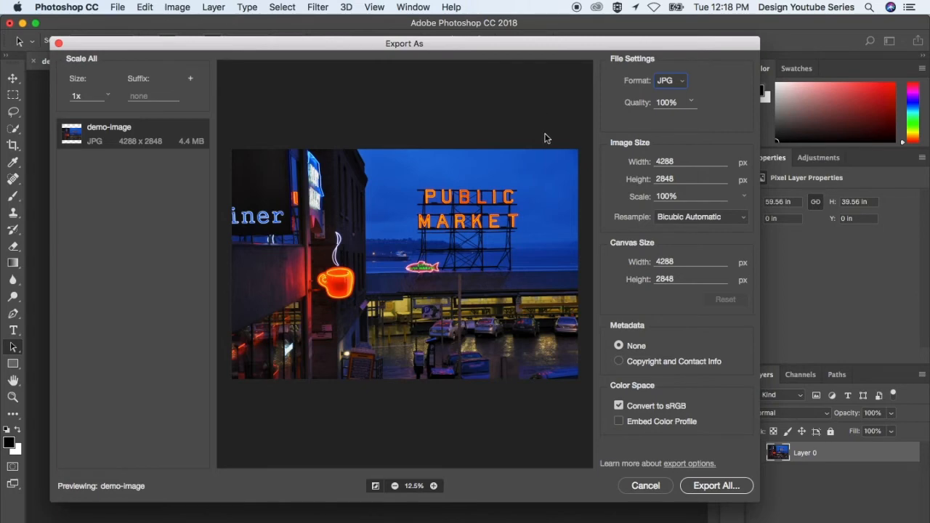
{"action": "mouse_move", "coordinate": [195, 163]}
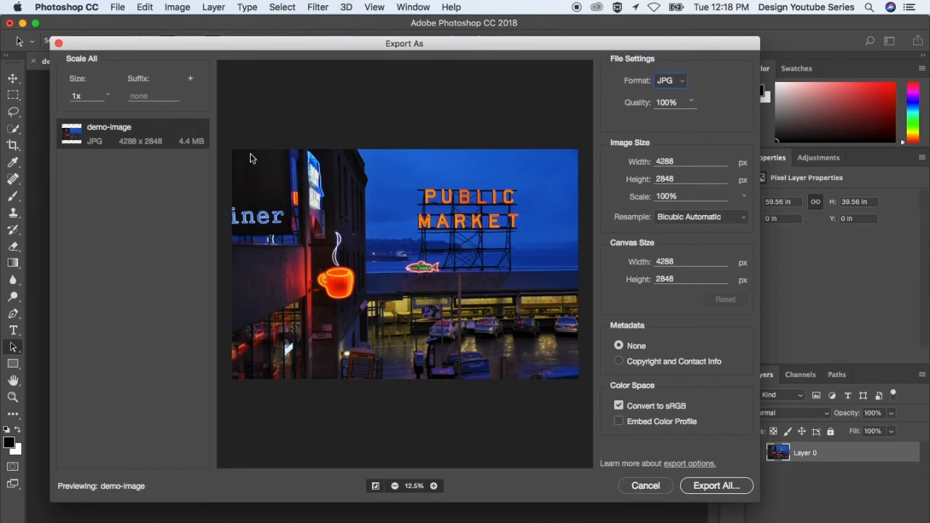
{"action": "mouse_move", "coordinate": [323, 120]}
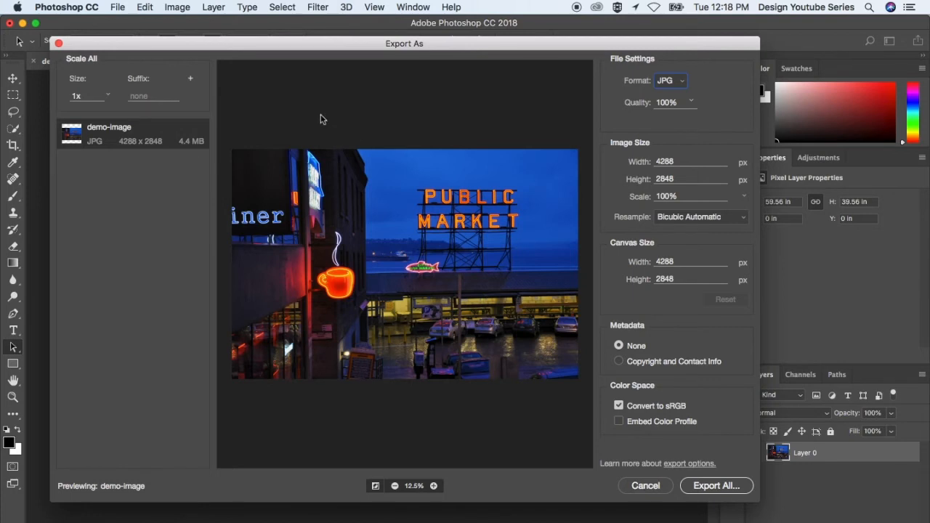
{"action": "mouse_move", "coordinate": [317, 125]}
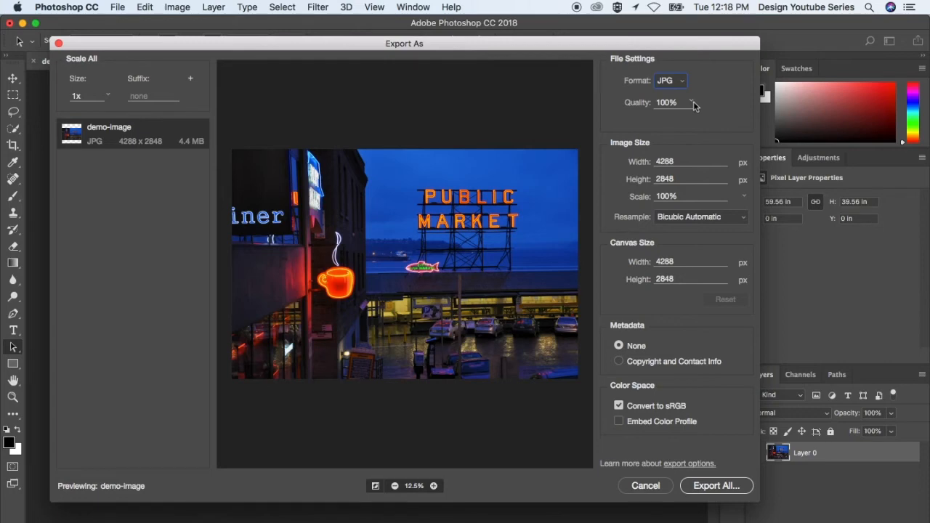
Drag the JPG quality slider down through 91%, 69%, 30% to settle at 21%.
{"action": "left_click_drag", "start_coordinate": [695, 102], "coordinate": [690, 122]}
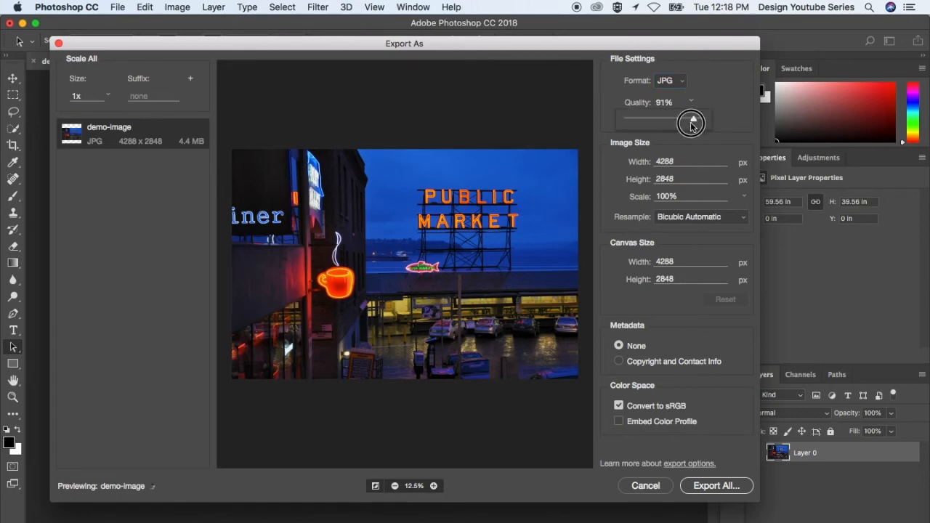
{"action": "left_click_drag", "start_coordinate": [692, 119], "coordinate": [682, 124]}
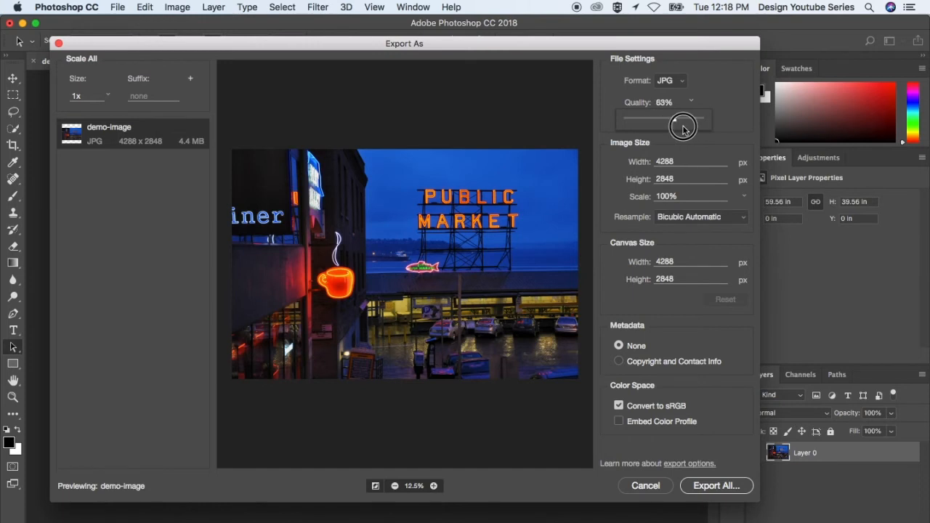
{"action": "left_click_drag", "start_coordinate": [684, 125], "coordinate": [676, 131]}
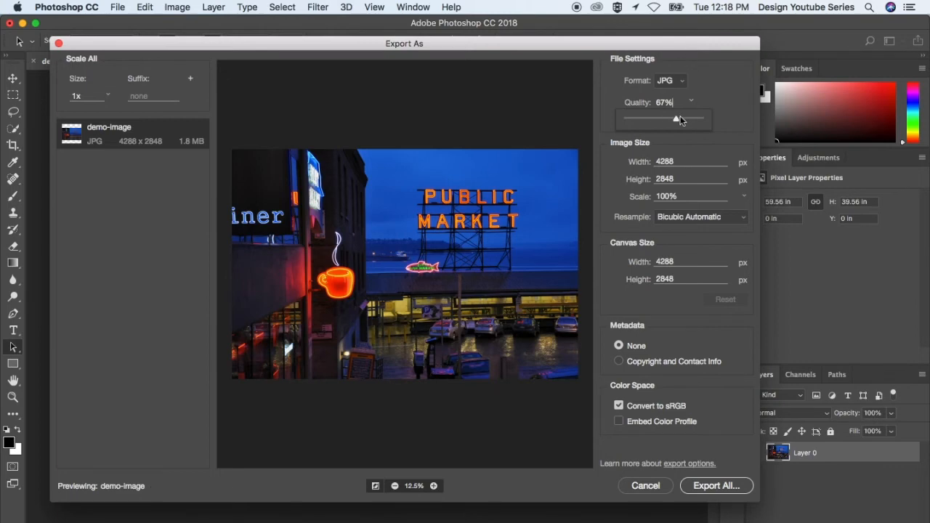
{"action": "left_click_drag", "start_coordinate": [678, 119], "coordinate": [651, 122]}
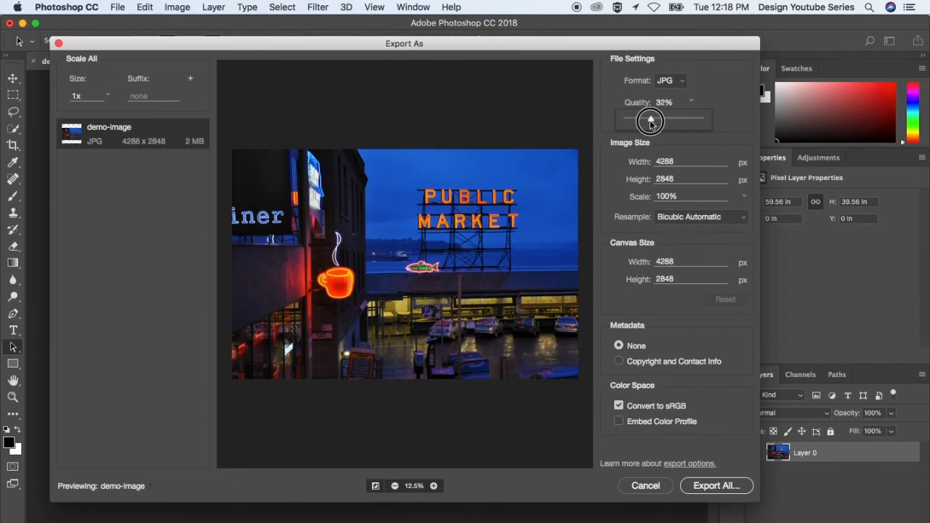
{"action": "left_click_drag", "start_coordinate": [651, 120], "coordinate": [642, 122]}
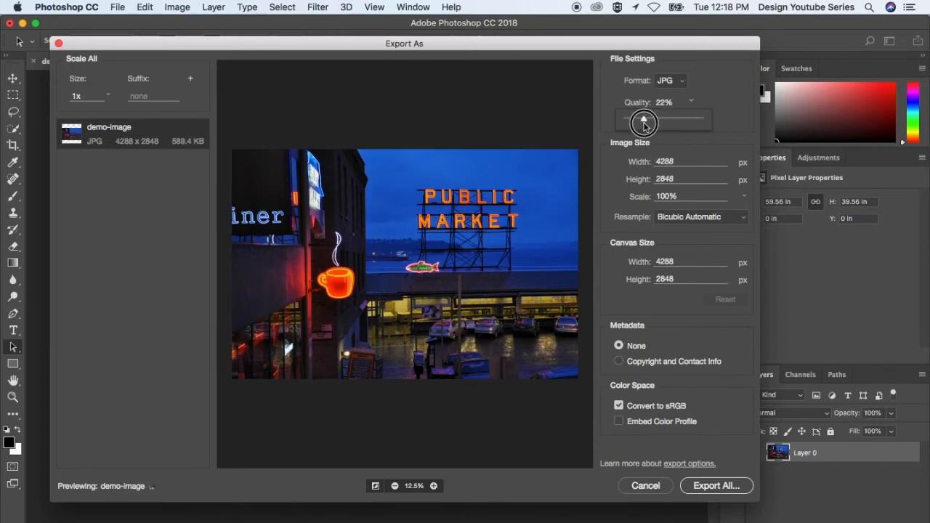
{"action": "left_click_drag", "start_coordinate": [647, 122], "coordinate": [642, 122]}
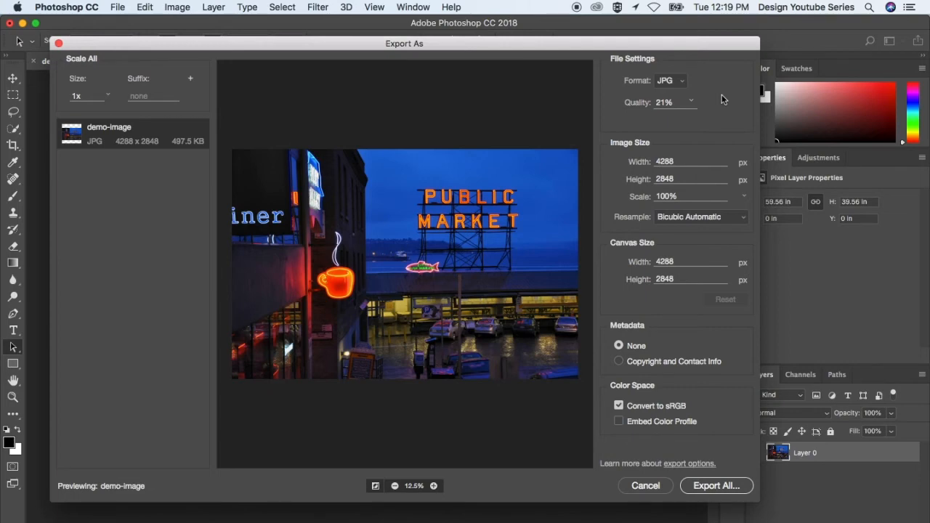
{"action": "mouse_move", "coordinate": [587, 159]}
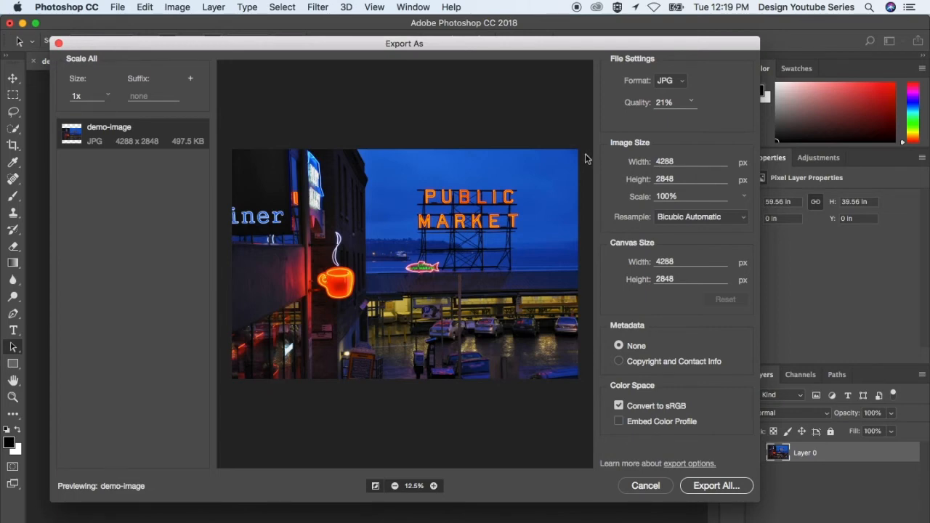
Raise the JPG quality back to 100%, then leave it at 79% for a 2.2 MB estimate.
{"action": "left_click", "coordinate": [691, 101]}
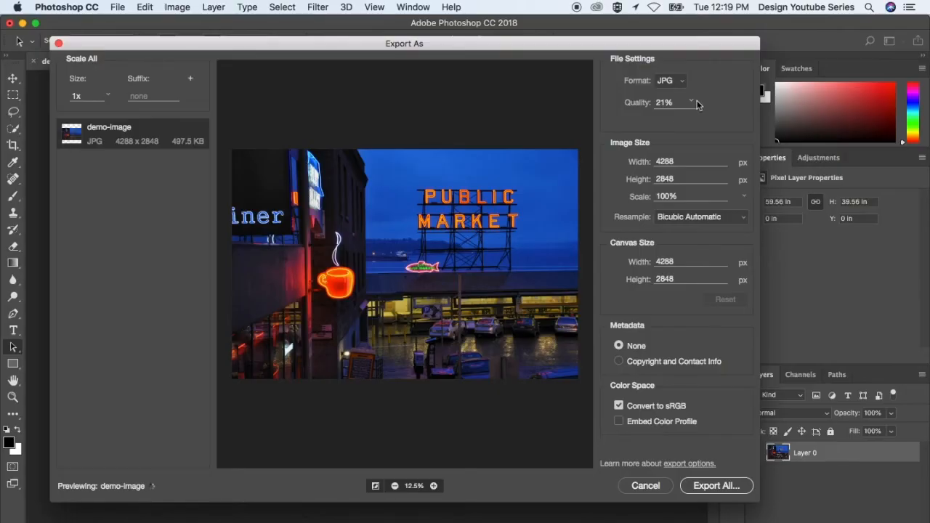
{"action": "left_click_drag", "start_coordinate": [639, 120], "coordinate": [686, 119]}
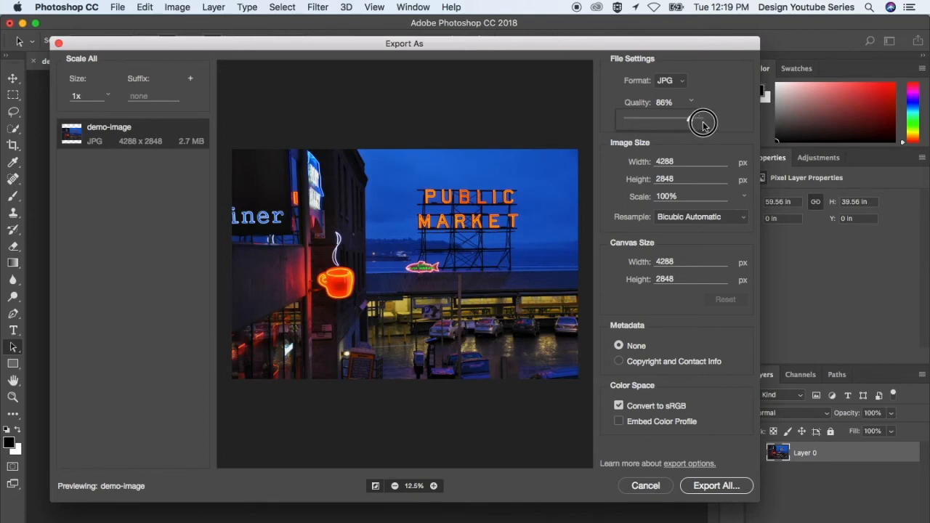
{"action": "left_click_drag", "start_coordinate": [703, 122], "coordinate": [712, 122]}
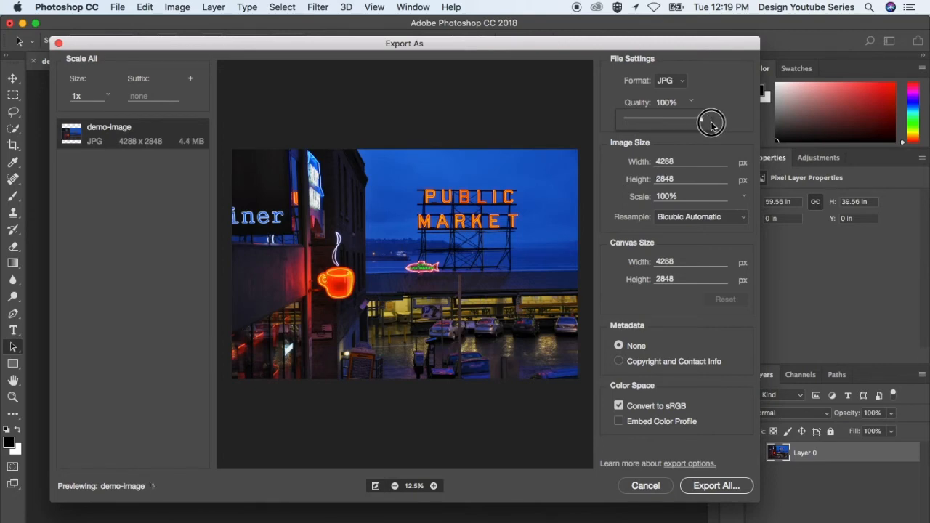
{"action": "left_click_drag", "start_coordinate": [710, 120], "coordinate": [684, 120]}
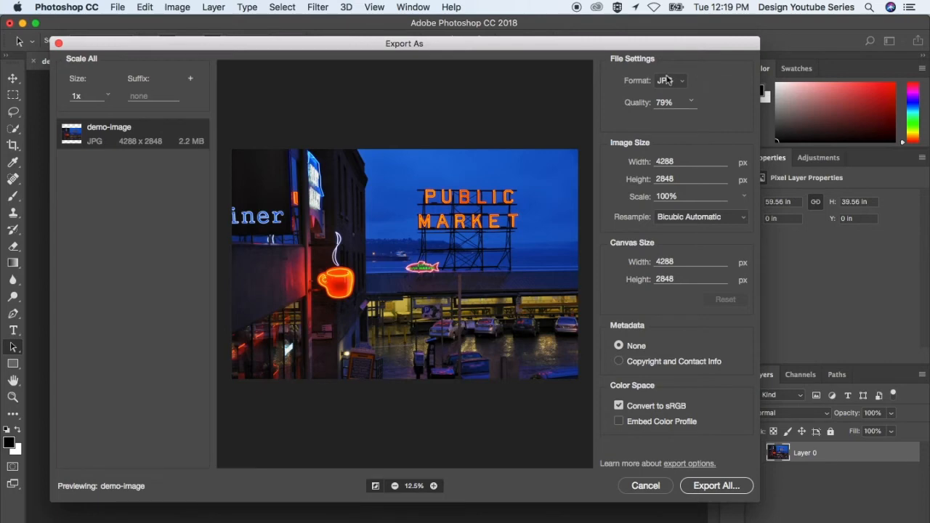
Try GIF as the export format, then switch back to JPG.
{"action": "left_click", "coordinate": [668, 80]}
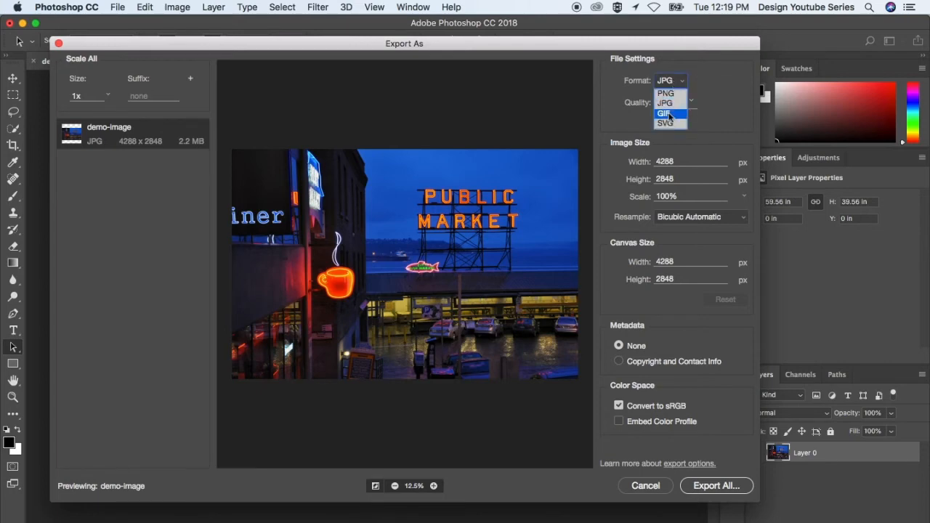
{"action": "left_click", "coordinate": [665, 113]}
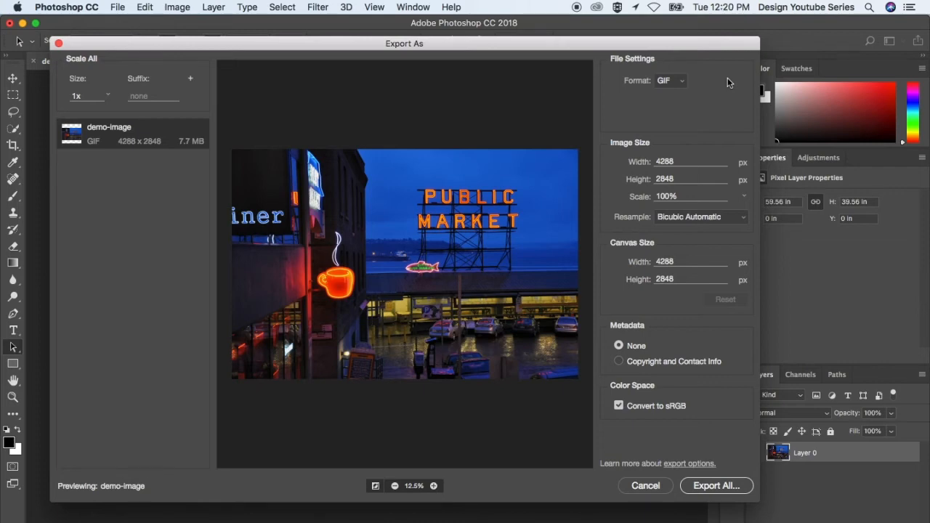
{"action": "left_click", "coordinate": [670, 81]}
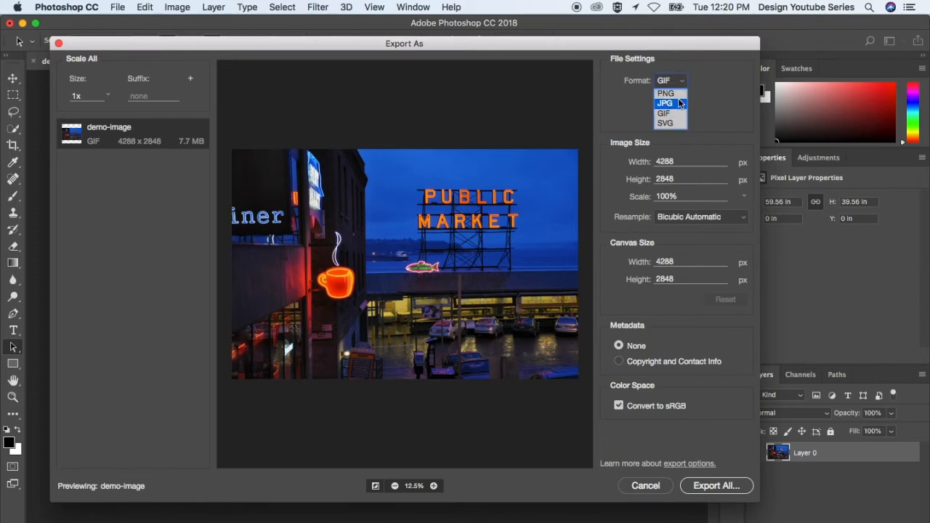
{"action": "left_click", "coordinate": [666, 102]}
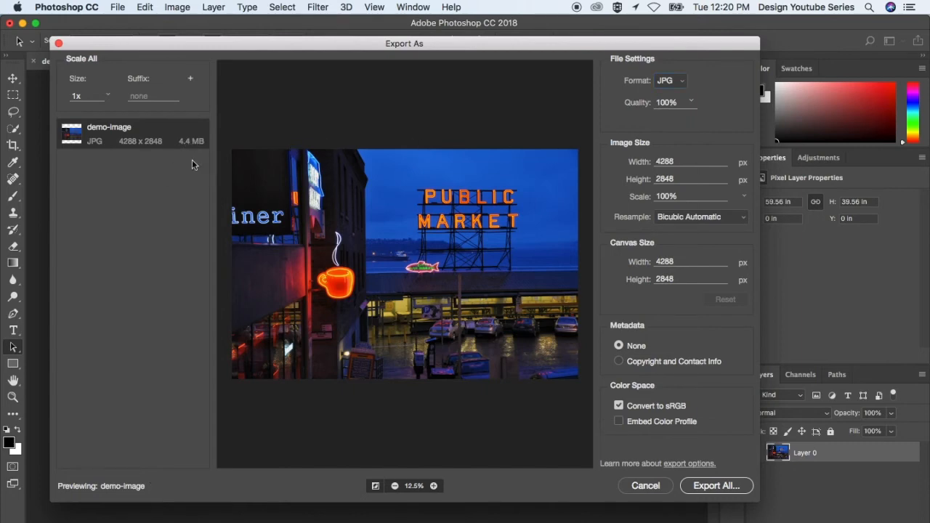
Try PNG, then settle on GIF with a 7.7 MB estimate.
{"action": "left_click", "coordinate": [670, 80]}
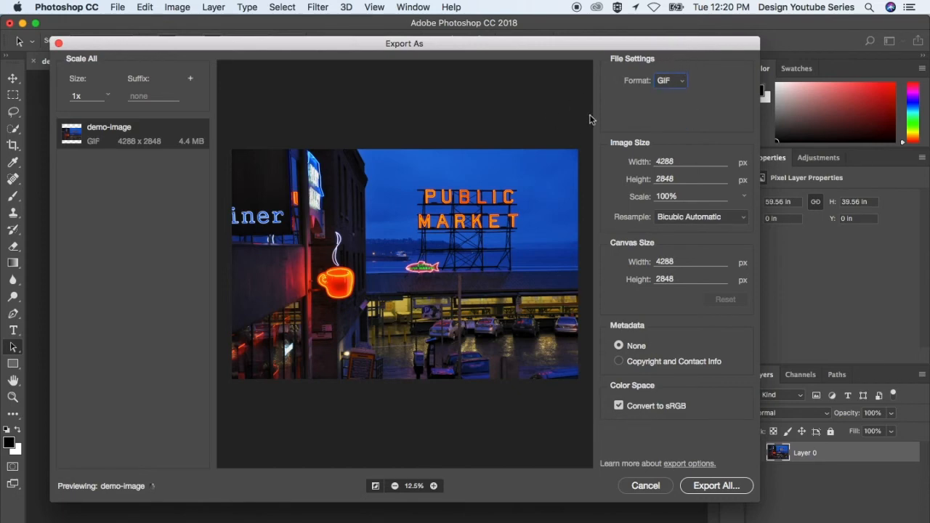
{"action": "left_click", "coordinate": [670, 80]}
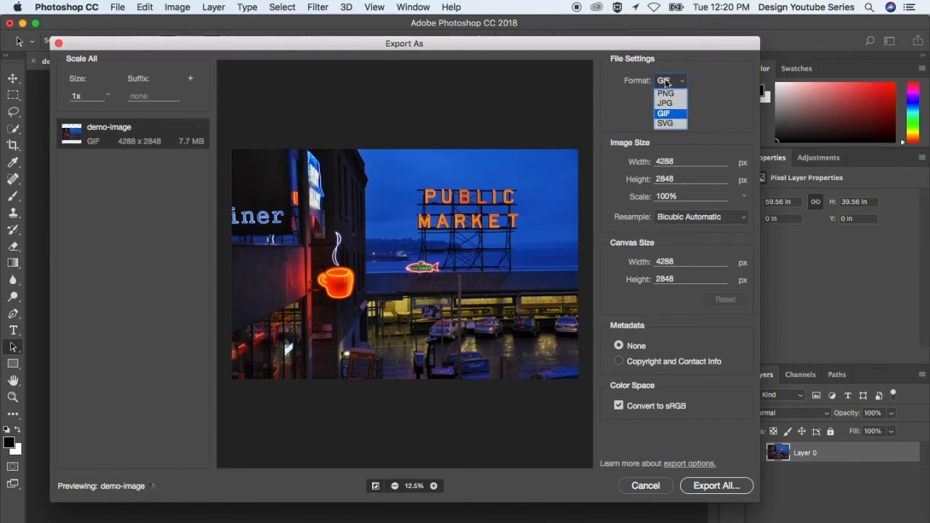
{"action": "left_click", "coordinate": [666, 93]}
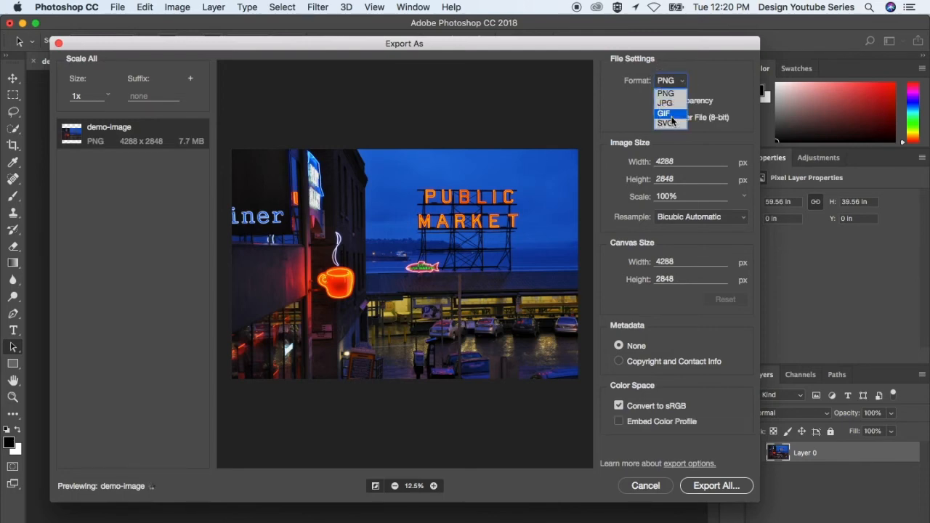
{"action": "left_click", "coordinate": [664, 114]}
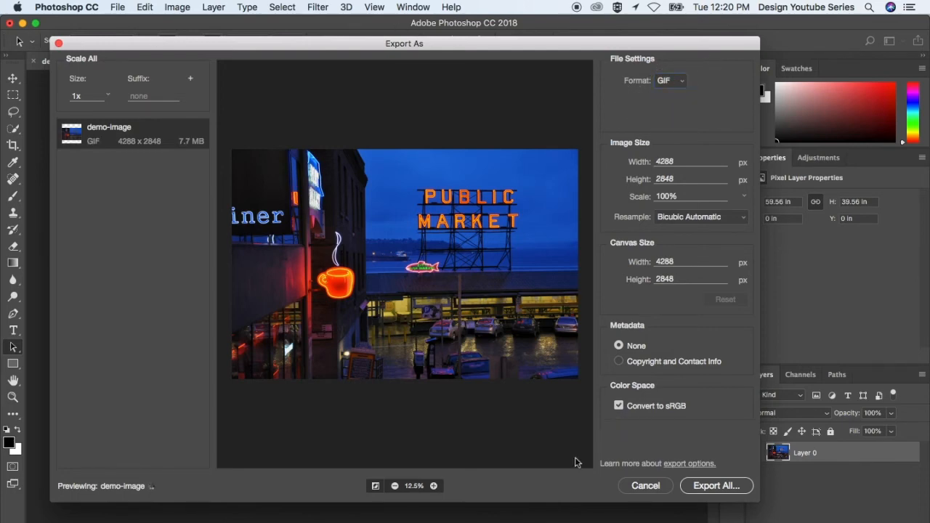
Cancel the Export As dialog and reopen the File menu for Save for Web.
{"action": "left_click", "coordinate": [646, 485]}
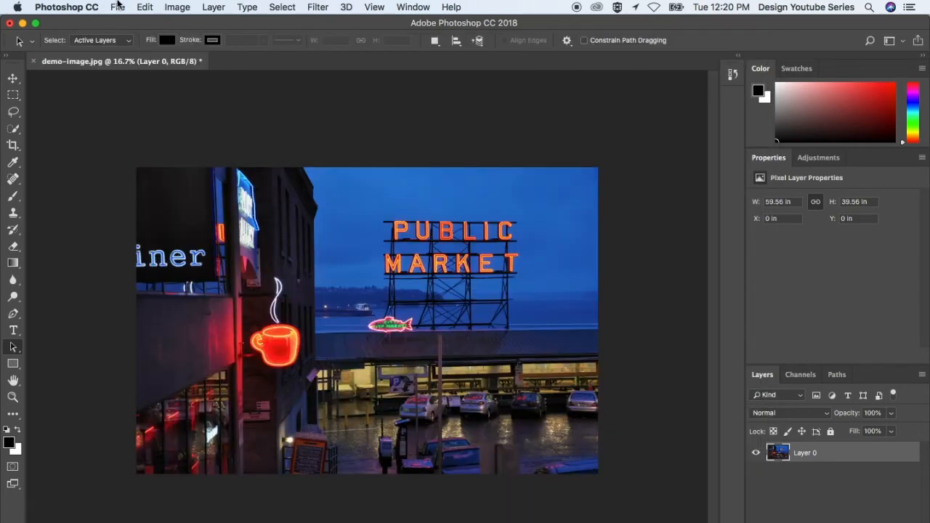
{"action": "left_click", "coordinate": [116, 6]}
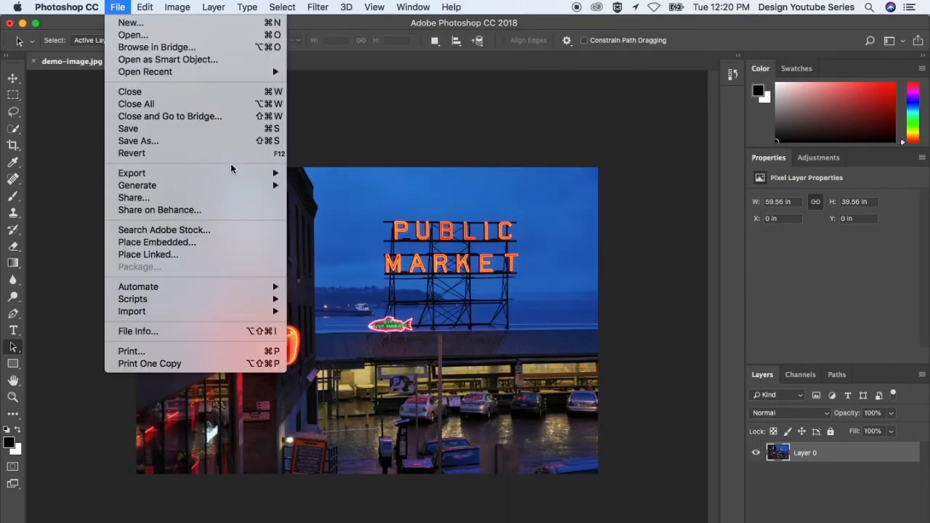
{"action": "mouse_move", "coordinate": [131, 173]}
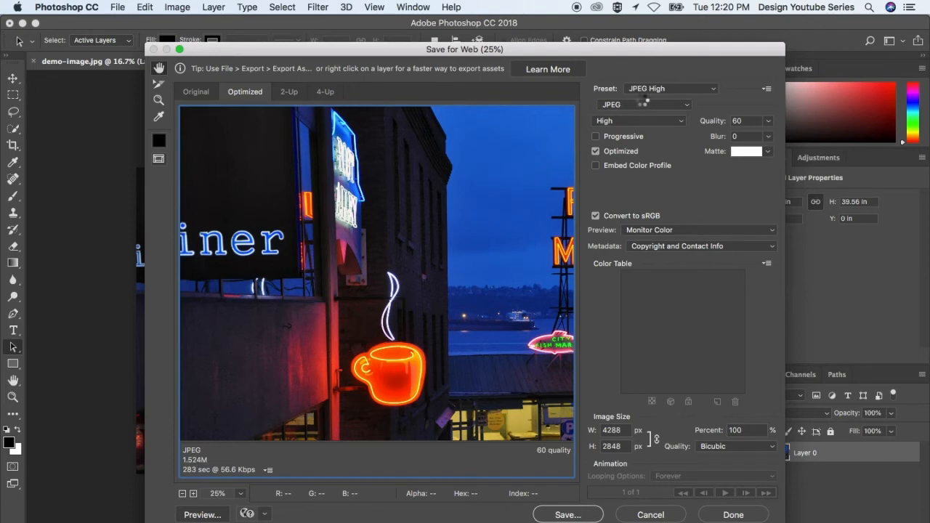
{"action": "mouse_move", "coordinate": [642, 105]}
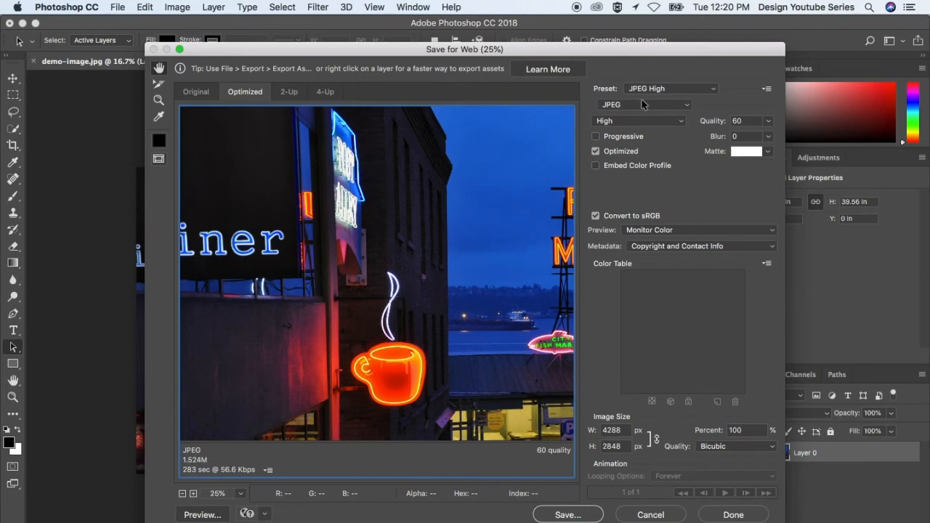
Set Save for Web to GIF with transparency off, then close the window.
{"action": "left_click", "coordinate": [639, 105]}
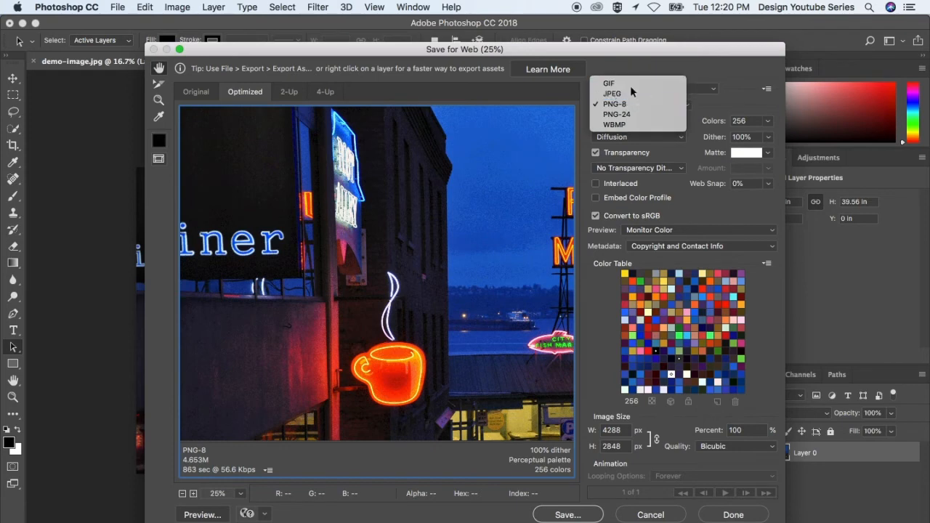
{"action": "left_click", "coordinate": [608, 83]}
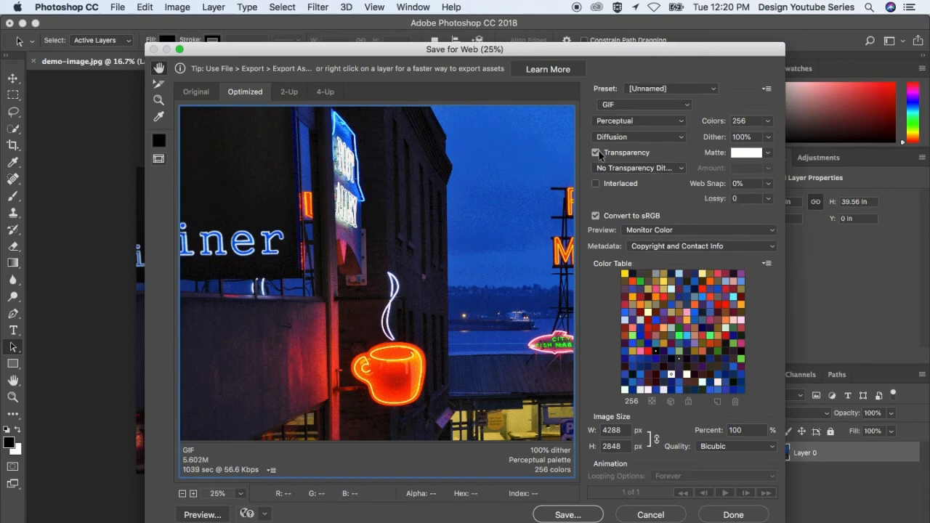
{"action": "left_click", "coordinate": [596, 152]}
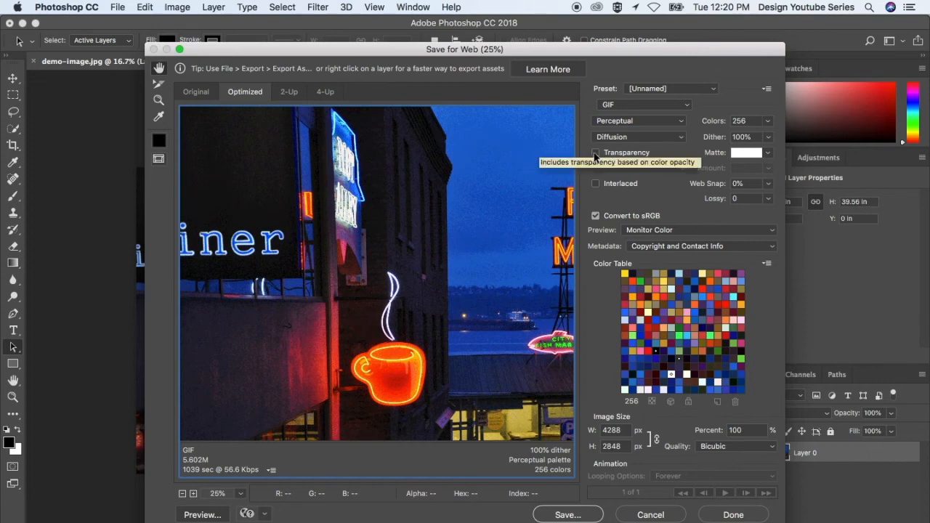
{"action": "mouse_move", "coordinate": [433, 96]}
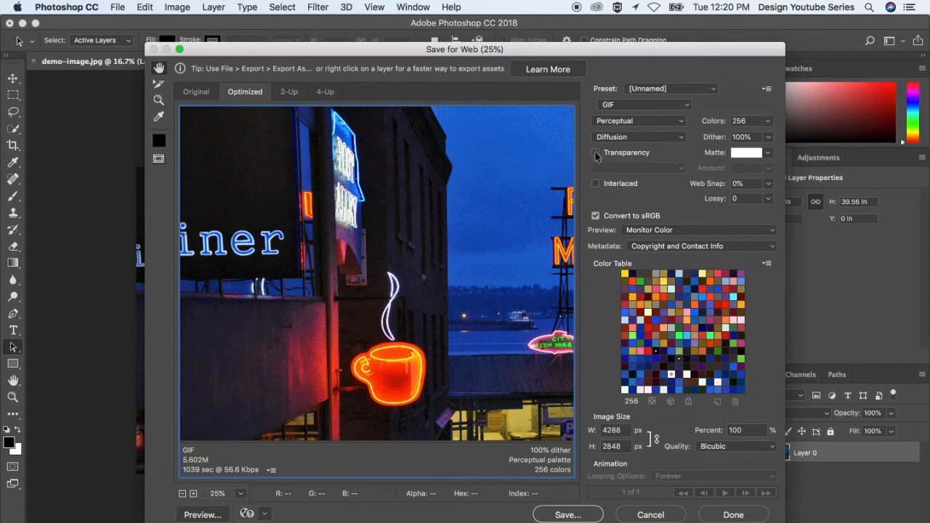
{"action": "left_click", "coordinate": [595, 152]}
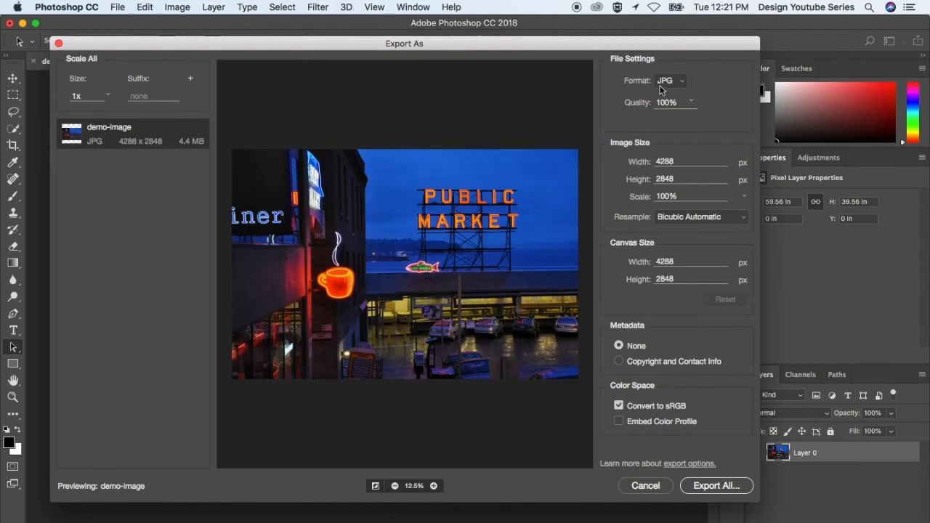
Change the Export As format from JPG to GIF, estimate 7.7 MB.
{"action": "left_click", "coordinate": [669, 81]}
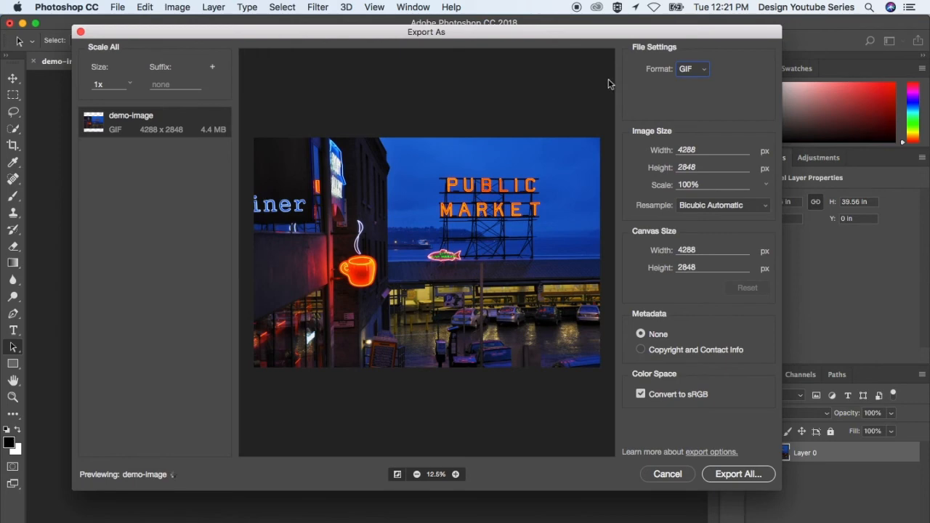
{"action": "mouse_move", "coordinate": [705, 113]}
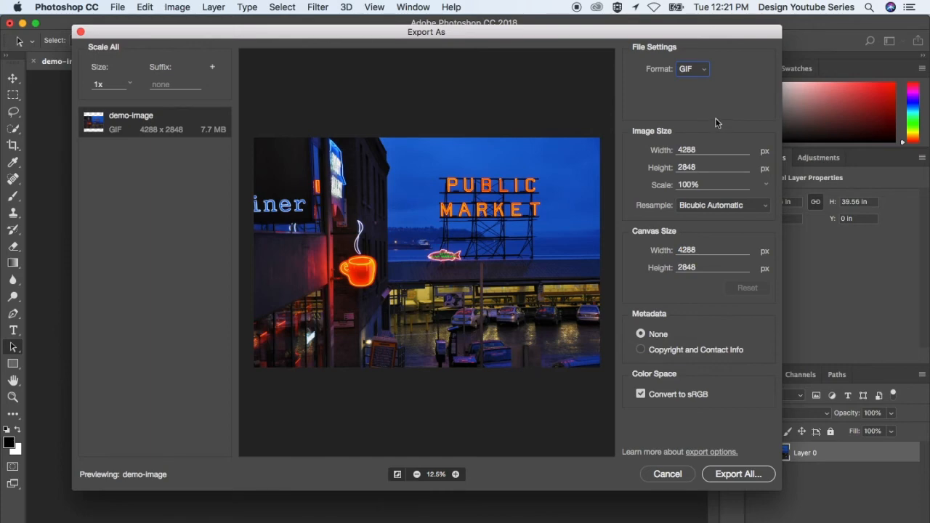
{"action": "mouse_move", "coordinate": [710, 82]}
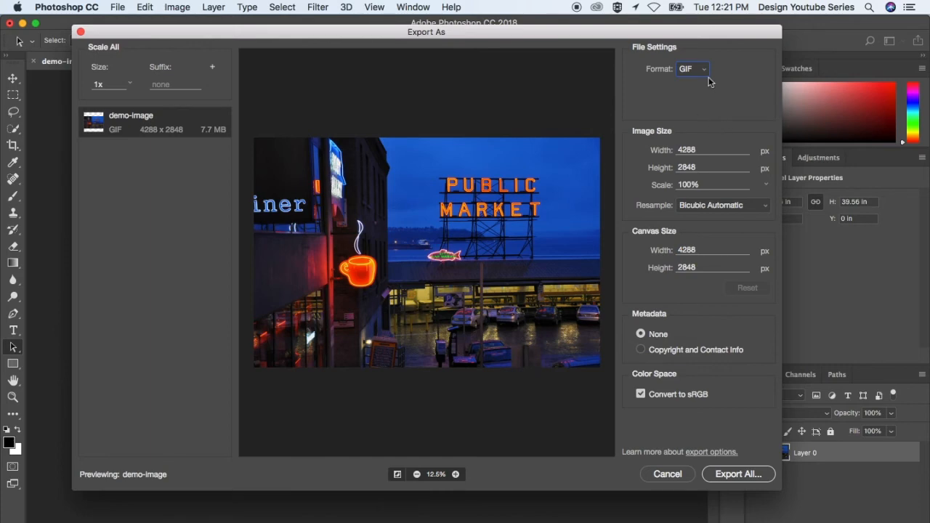
{"action": "left_click", "coordinate": [691, 69]}
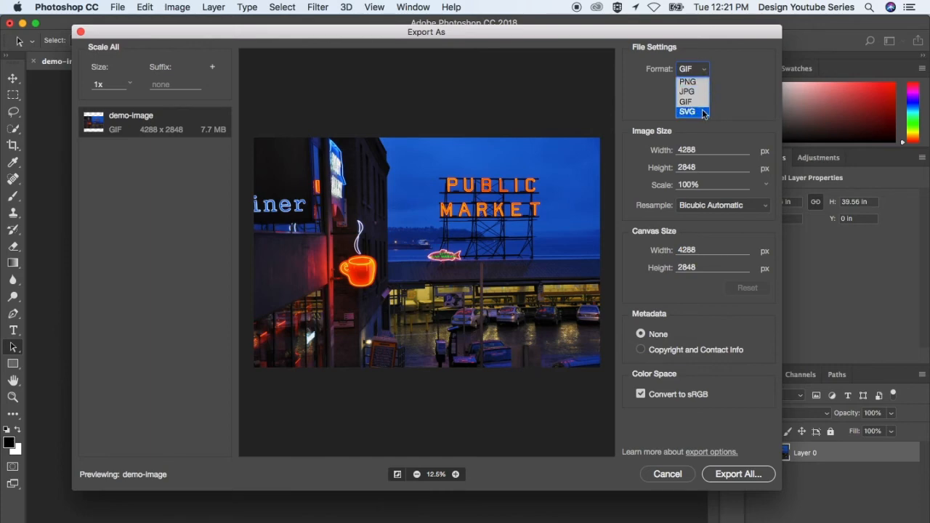
Try SVG then GIF as the format, ending on JPG at 100% quality.
{"action": "left_click", "coordinate": [686, 111]}
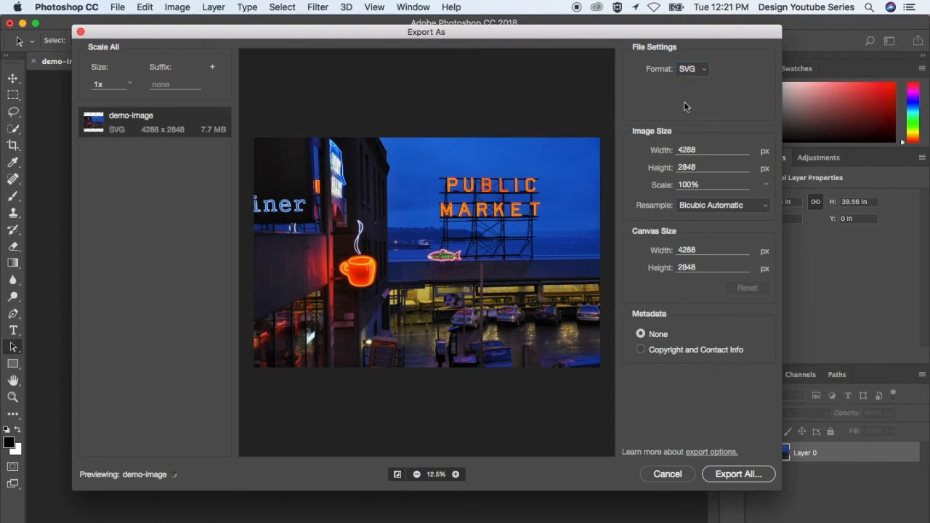
{"action": "mouse_move", "coordinate": [683, 102]}
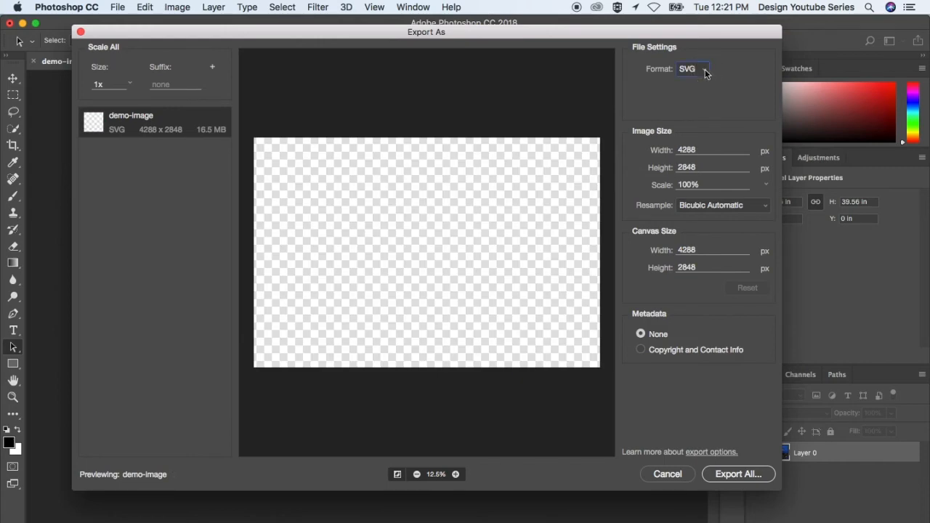
{"action": "left_click", "coordinate": [692, 68]}
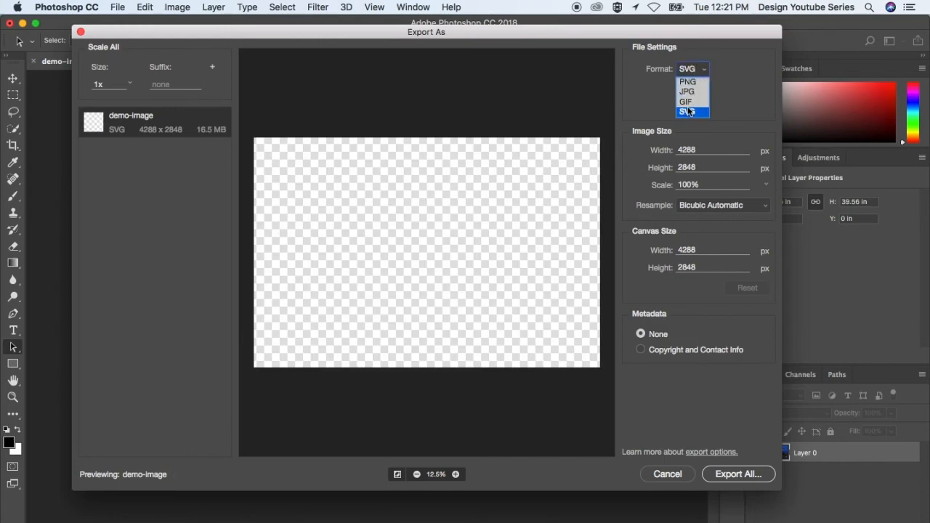
{"action": "left_click", "coordinate": [686, 110]}
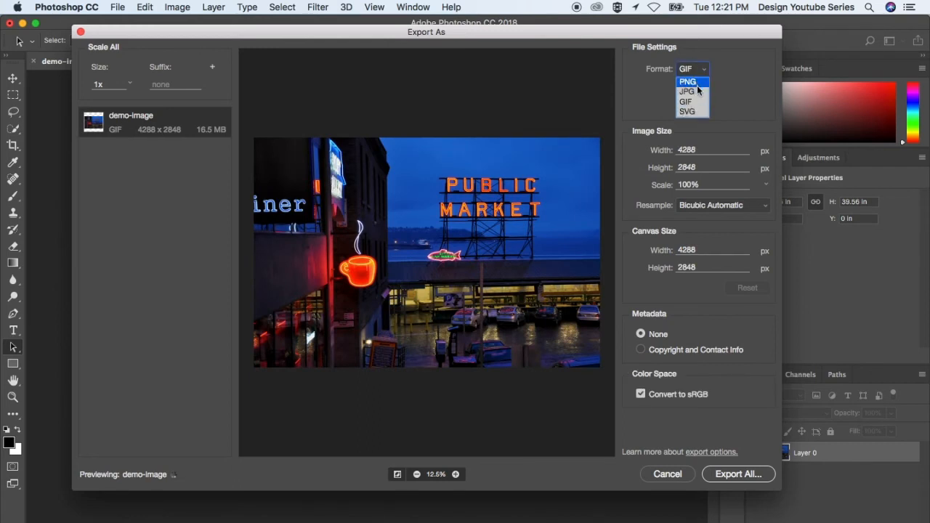
{"action": "left_click", "coordinate": [687, 92]}
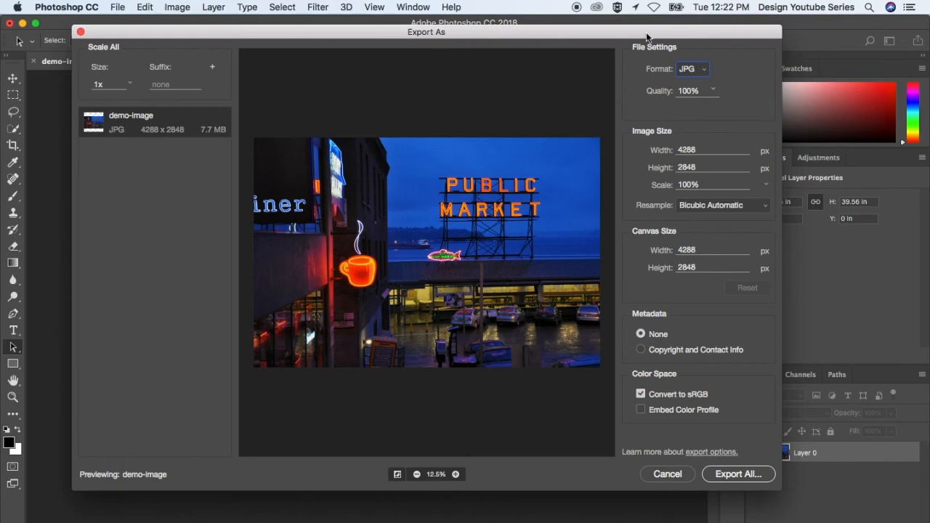
{"action": "mouse_move", "coordinate": [694, 85]}
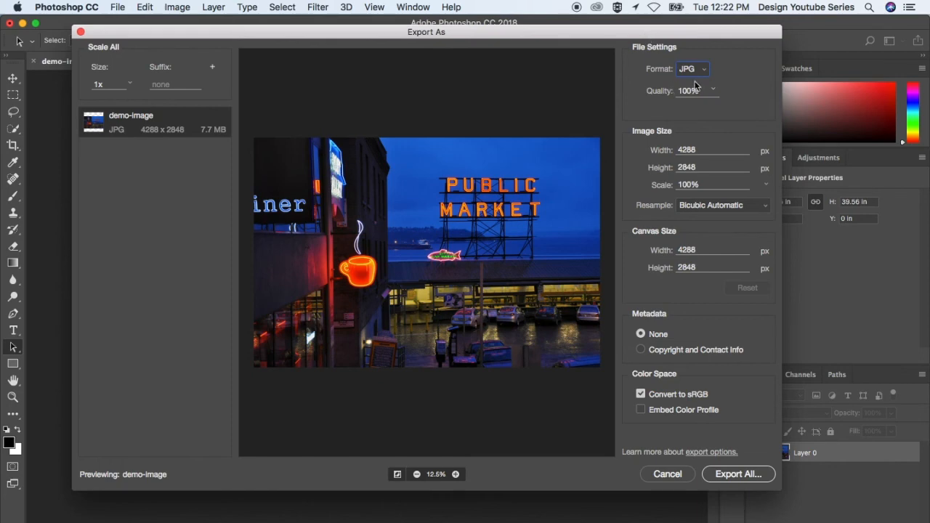
{"action": "left_click", "coordinate": [691, 68]}
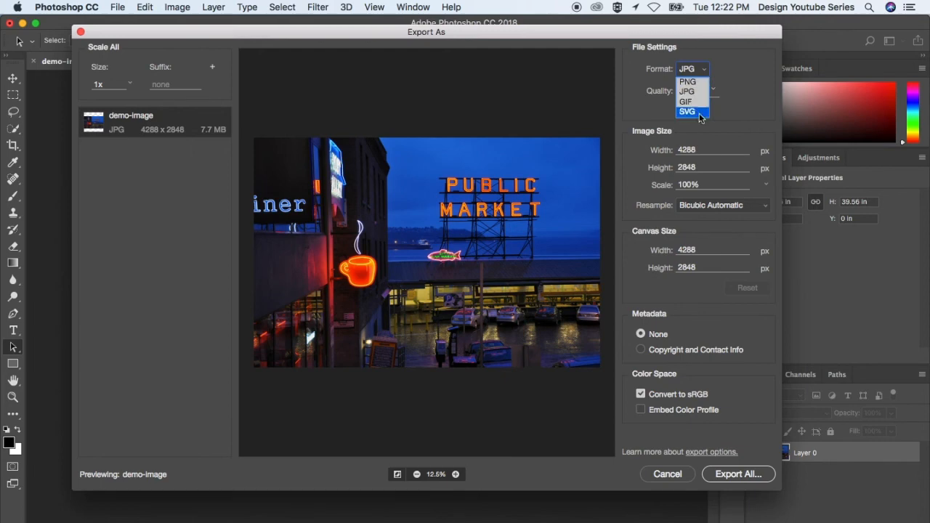
{"action": "mouse_move", "coordinate": [686, 102]}
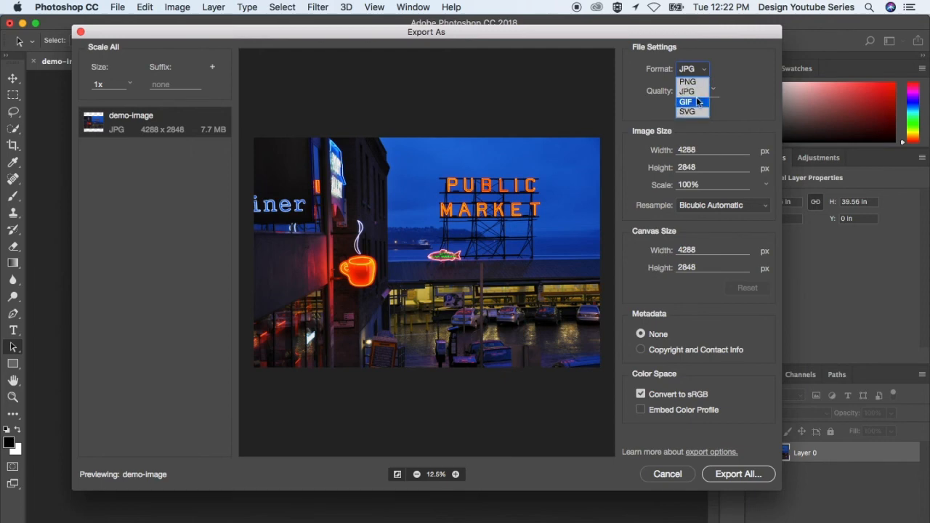
{"action": "left_click", "coordinate": [685, 90]}
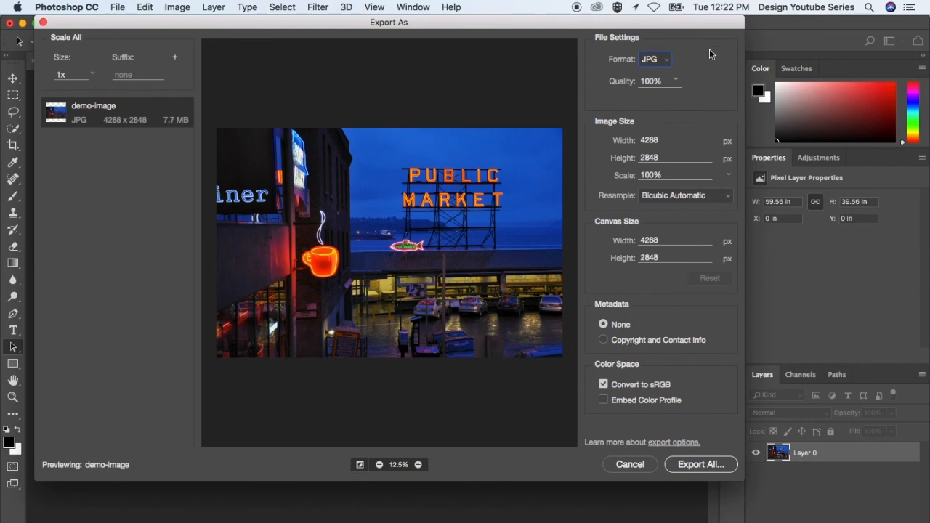
{"action": "left_click", "coordinate": [654, 58]}
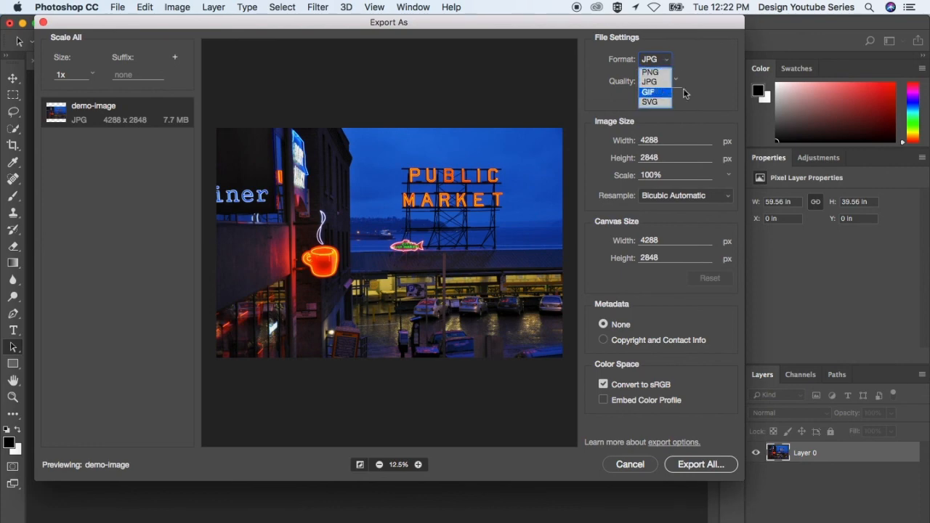
{"action": "left_click", "coordinate": [648, 82]}
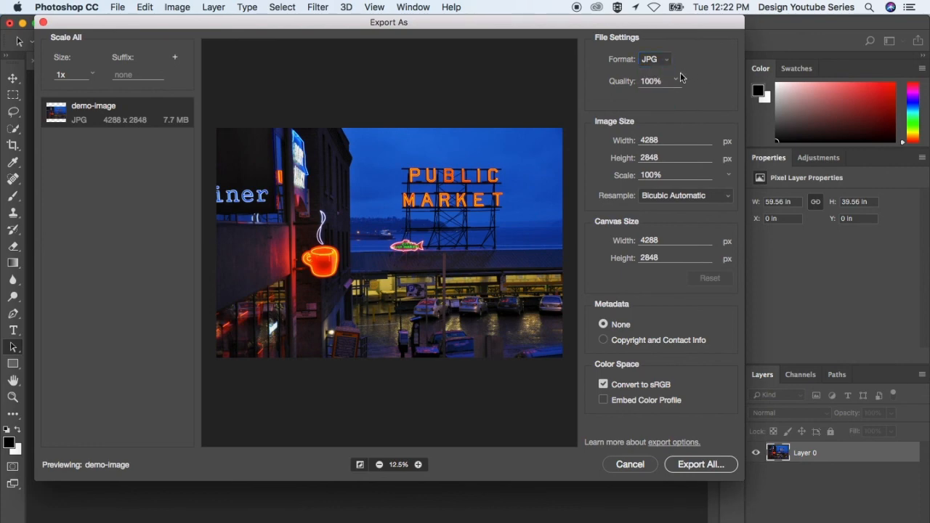
{"action": "left_click", "coordinate": [654, 58]}
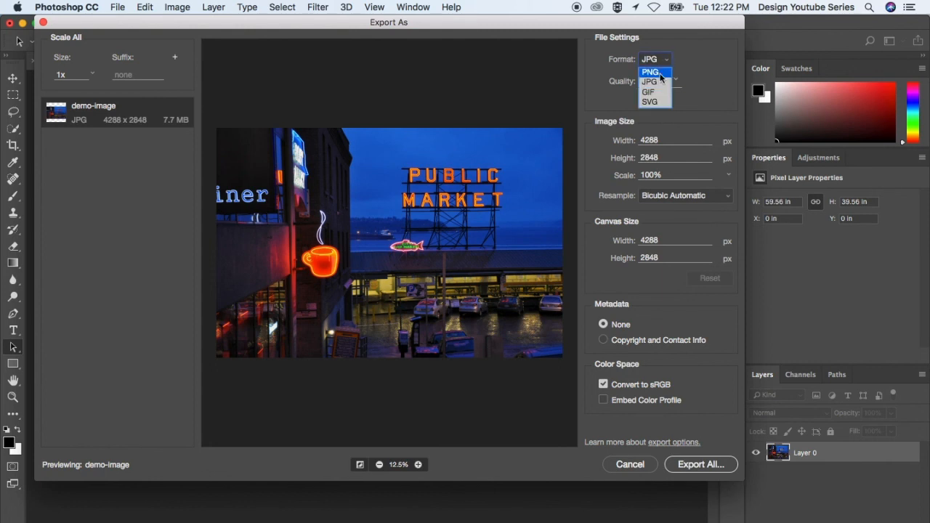
{"action": "mouse_move", "coordinate": [648, 93]}
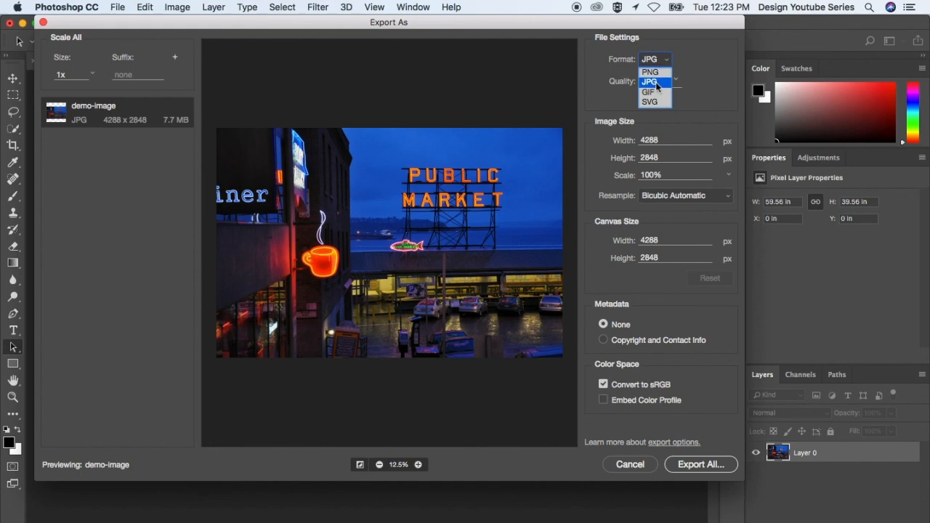
{"action": "mouse_move", "coordinate": [651, 71]}
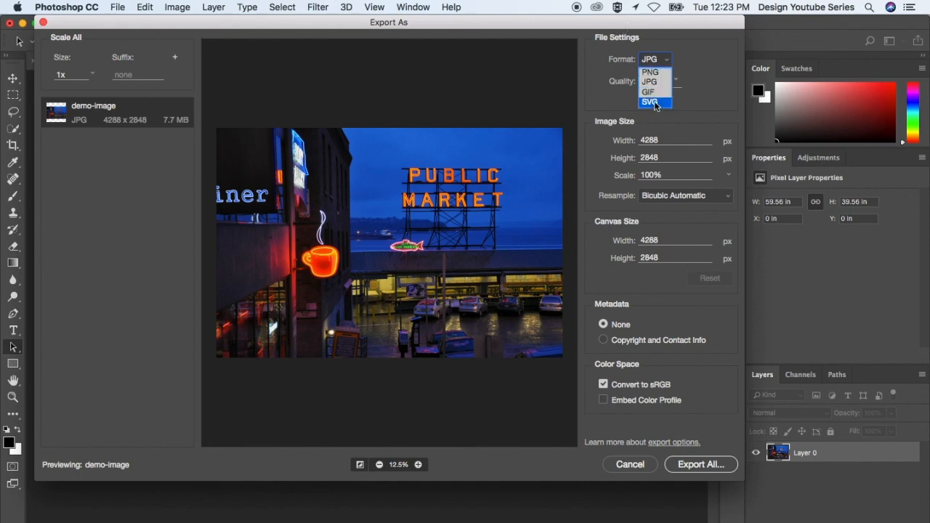
{"action": "left_click", "coordinate": [648, 102]}
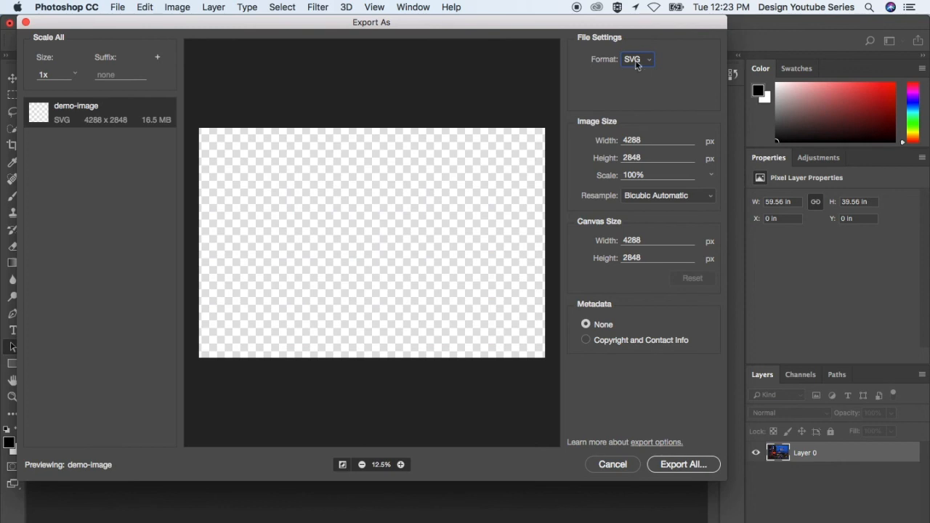
{"action": "left_click", "coordinate": [637, 58]}
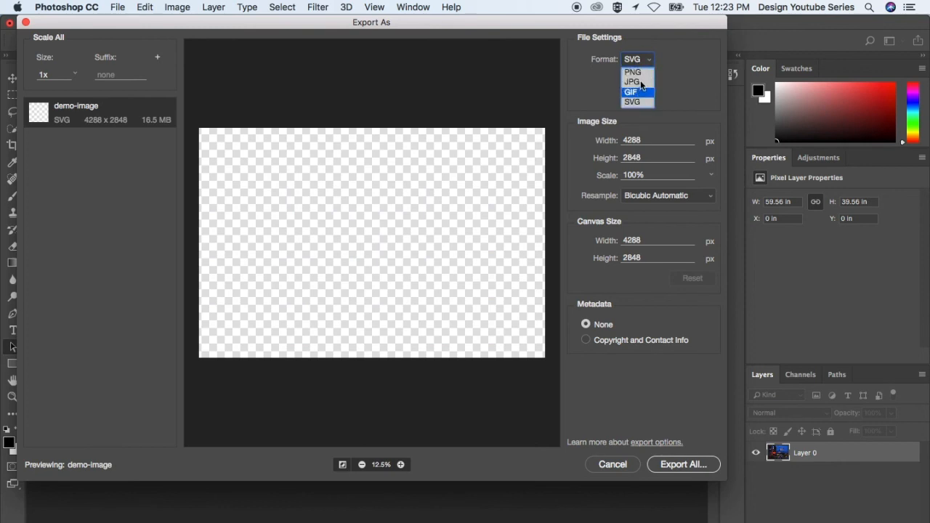
{"action": "left_click", "coordinate": [634, 82]}
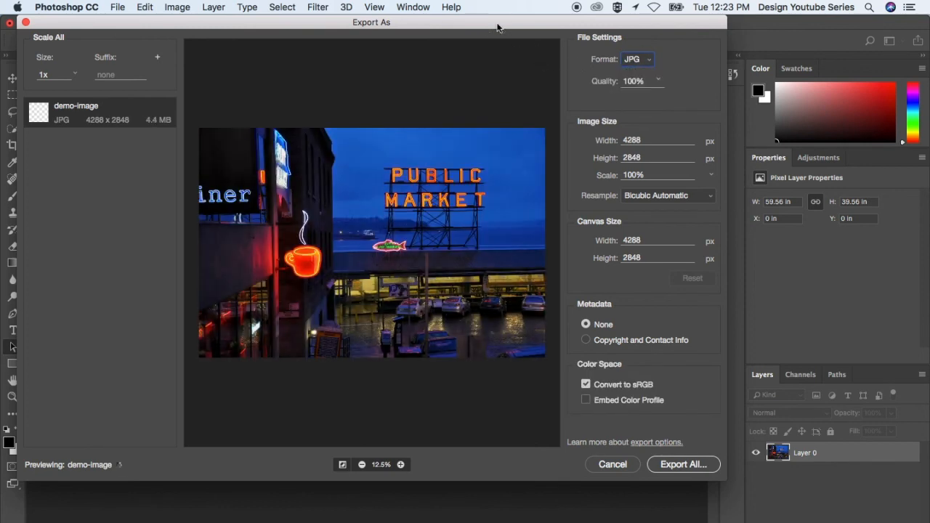